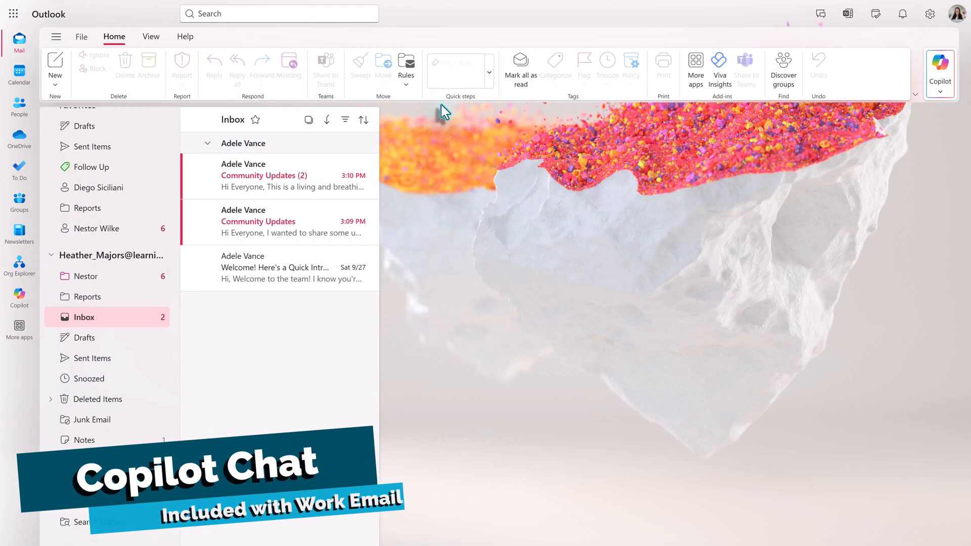
{"action": "mouse_move", "coordinate": [439, 86]}
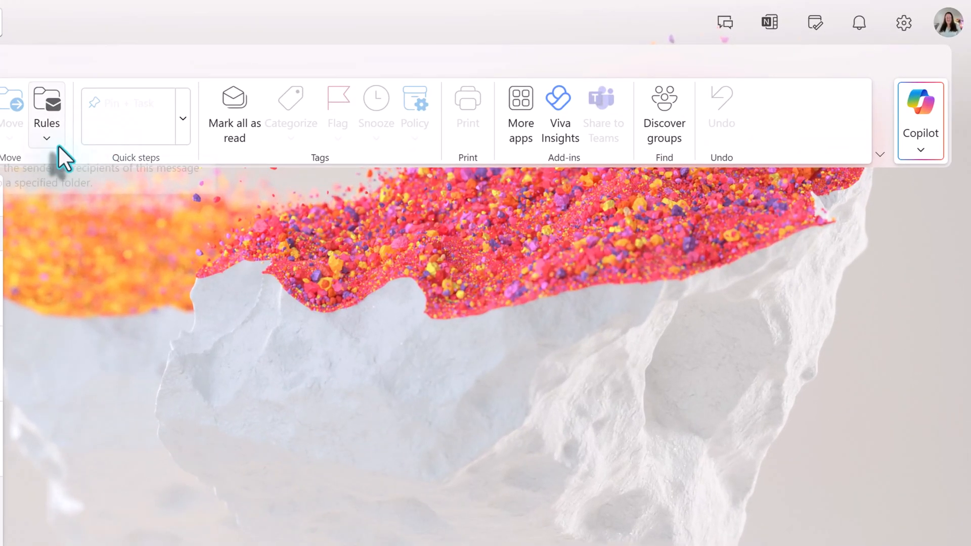
{"action": "mouse_move", "coordinate": [795, 162]}
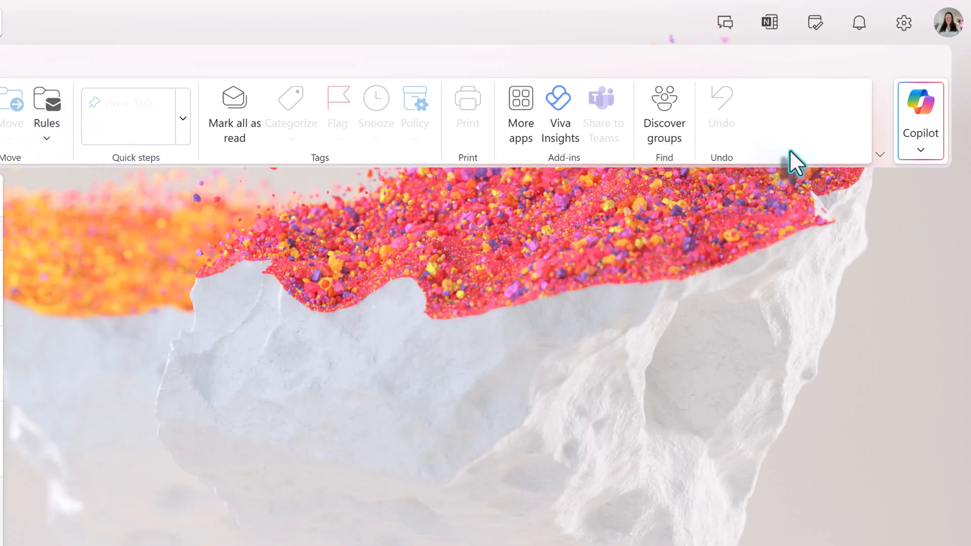
{"action": "mouse_move", "coordinate": [920, 101]}
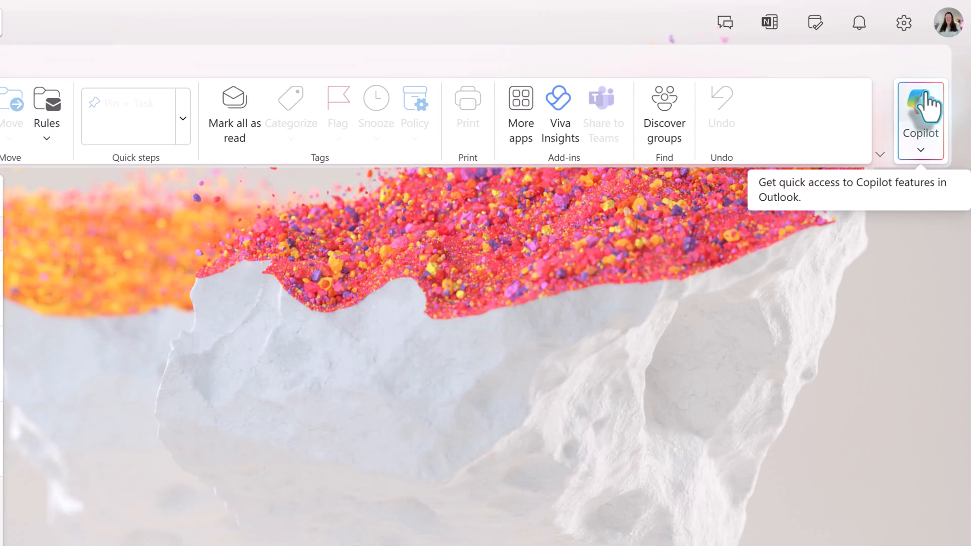
Bring up the Copilot chat pane beside the inbox from the Home ribbon.
{"action": "left_click", "coordinate": [920, 106]}
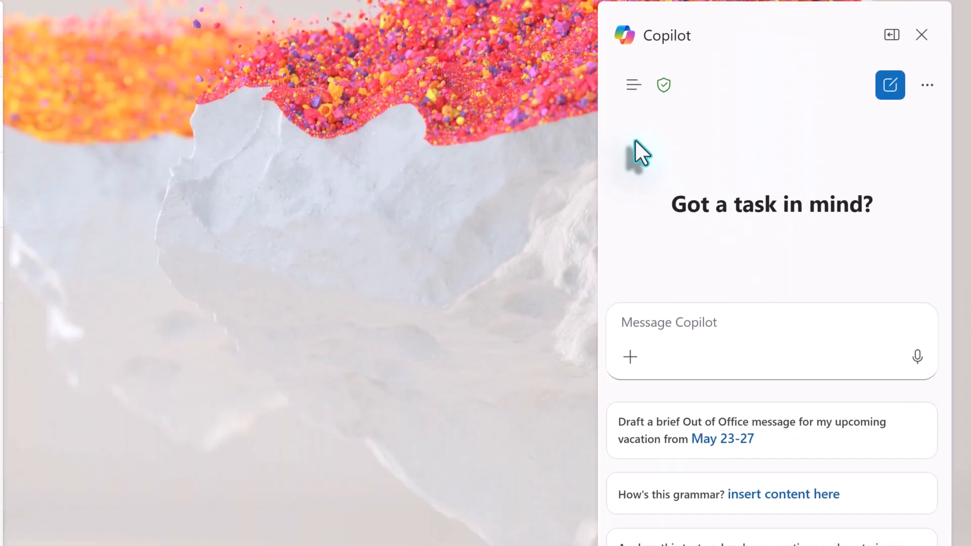
{"action": "scroll", "scroll_direction": "down", "scroll_amount": 3}
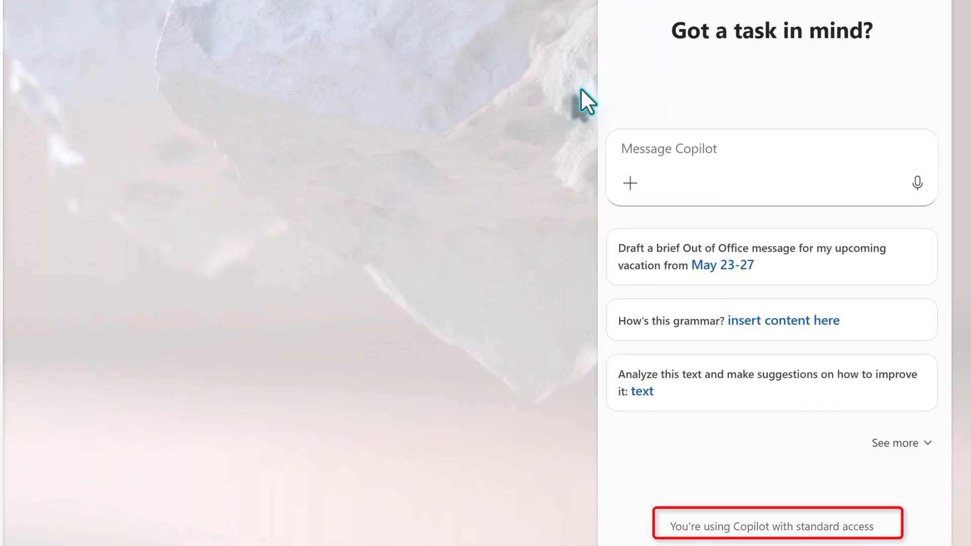
{"action": "mouse_move", "coordinate": [728, 545]}
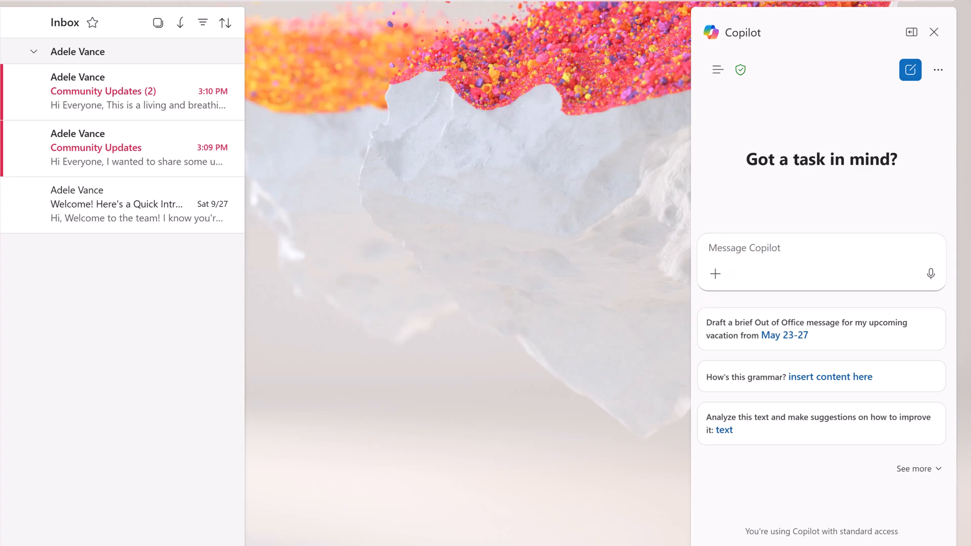
Read the 3:09 PM Community Updates email from Adele Vance, scrolling through its body.
{"action": "left_click", "coordinate": [740, 70]}
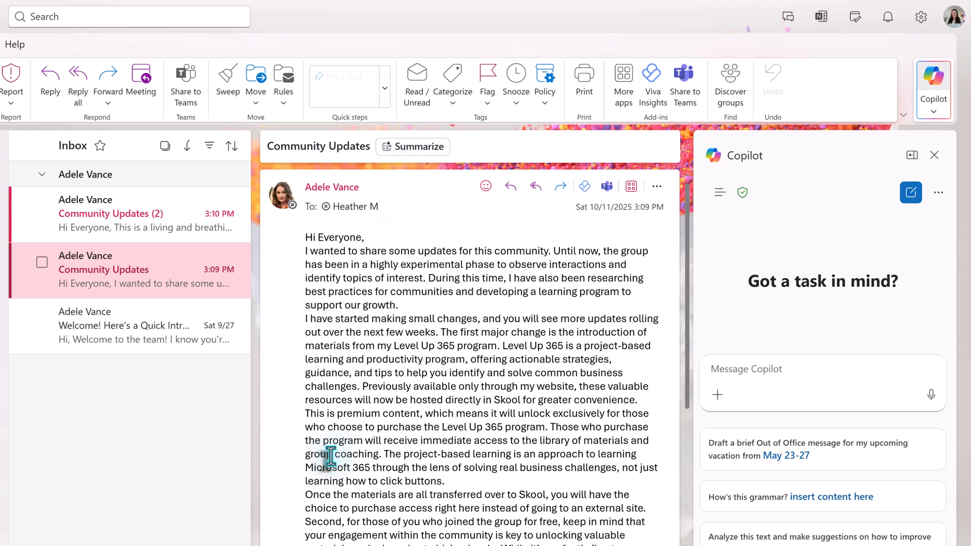
{"action": "scroll", "scroll_direction": "down", "scroll_amount": 3}
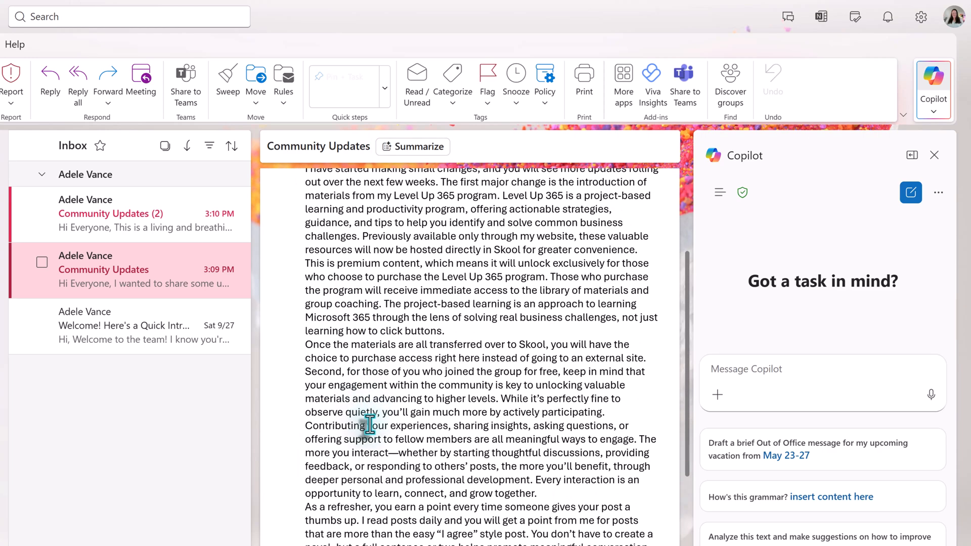
{"action": "scroll", "scroll_direction": "down", "scroll_amount": 3}
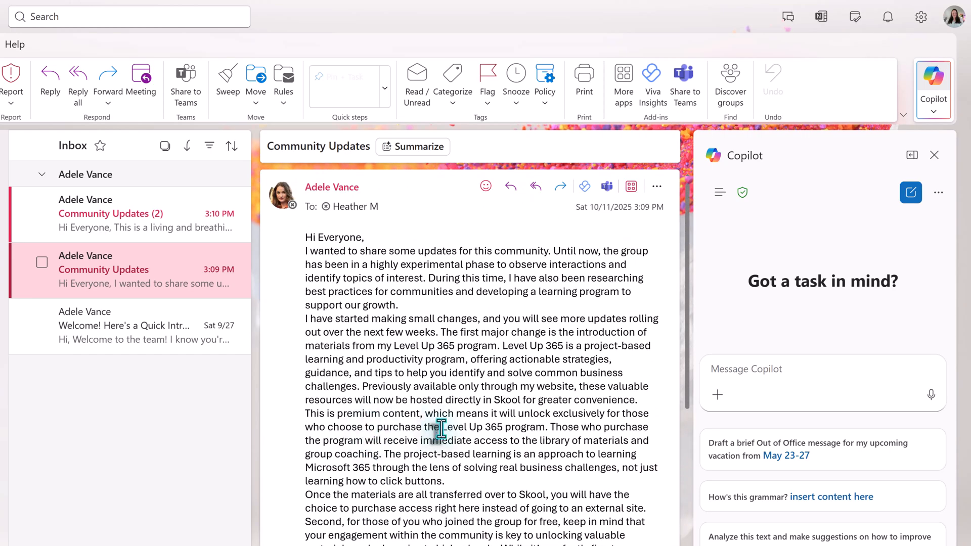
Have Copilot summarize the Community Updates email and read the bulleted summary.
{"action": "left_click", "coordinate": [414, 147]}
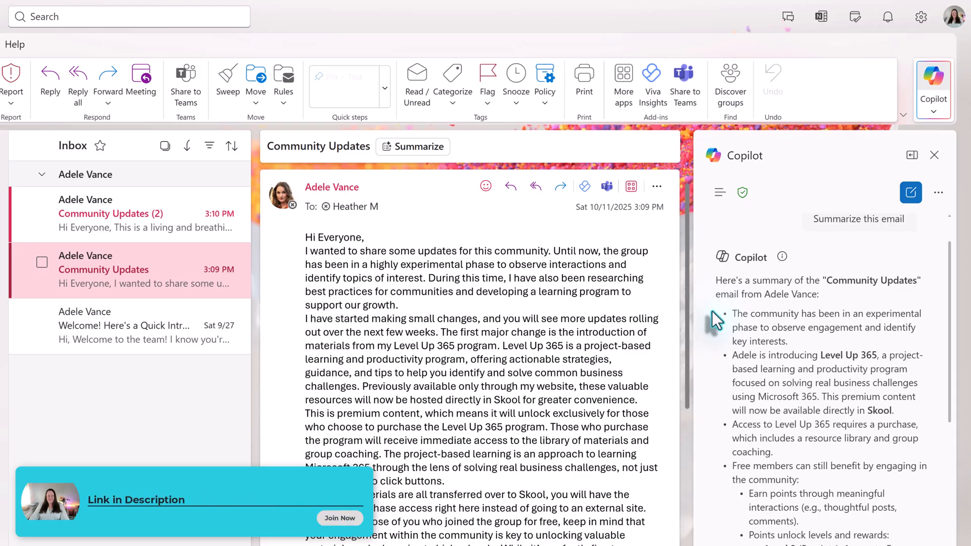
{"action": "scroll", "scroll_direction": "down", "scroll_amount": 3}
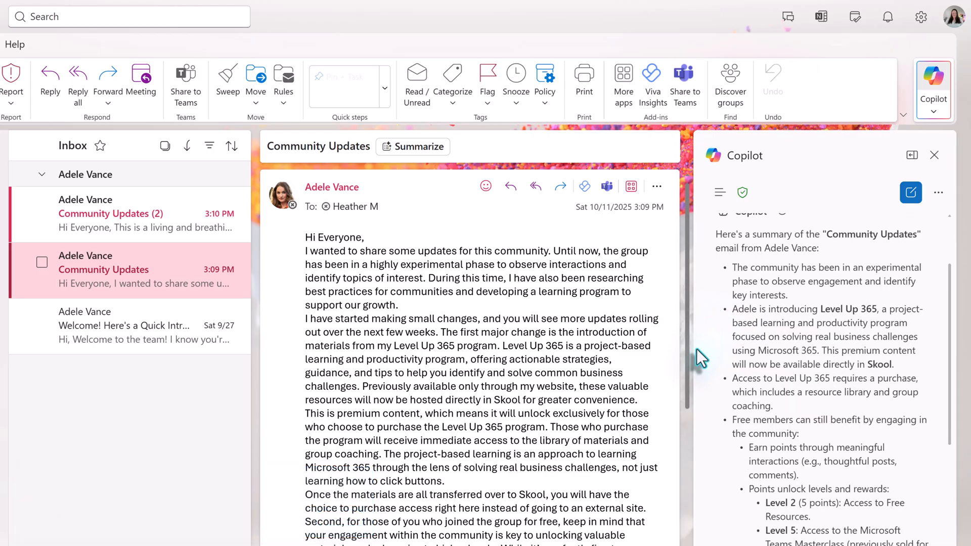
{"action": "scroll", "scroll_direction": "down", "scroll_amount": 3}
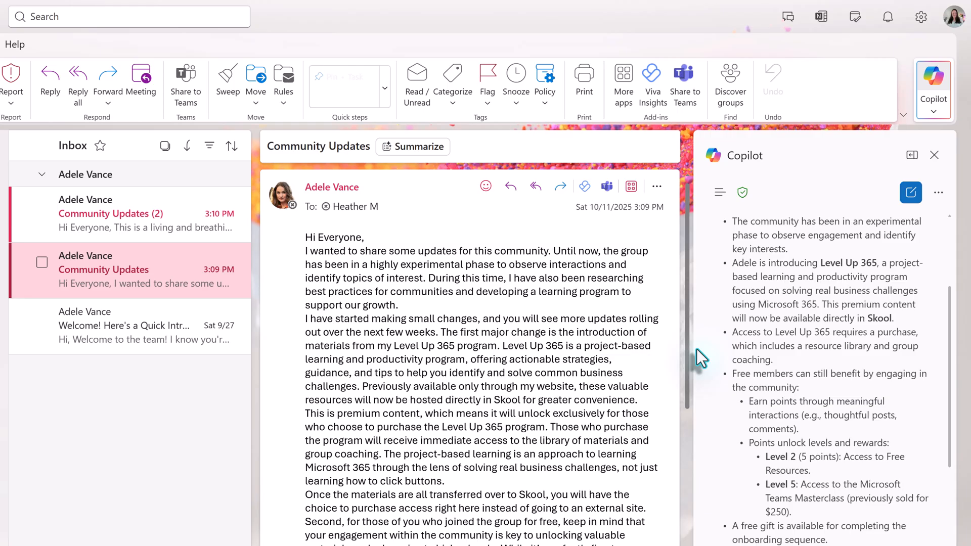
{"action": "mouse_move", "coordinate": [700, 351]}
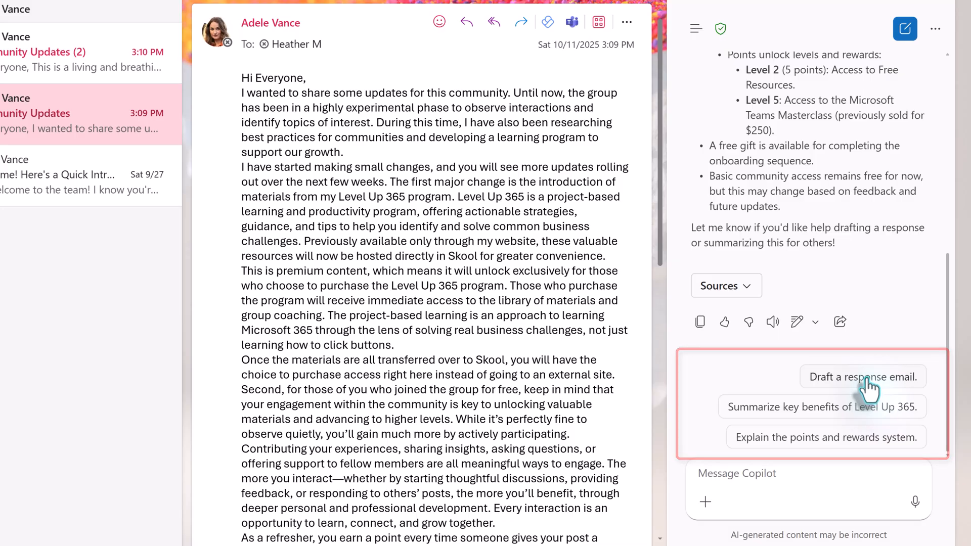
Have Copilot draft a response asking how to earn points toward Level 2 and Level 5.
{"action": "left_click", "coordinate": [863, 377]}
{"action": "type", "text": "Draft a response email to ask how to get point toward unlocking level 2 and 5 for participation rewards."}
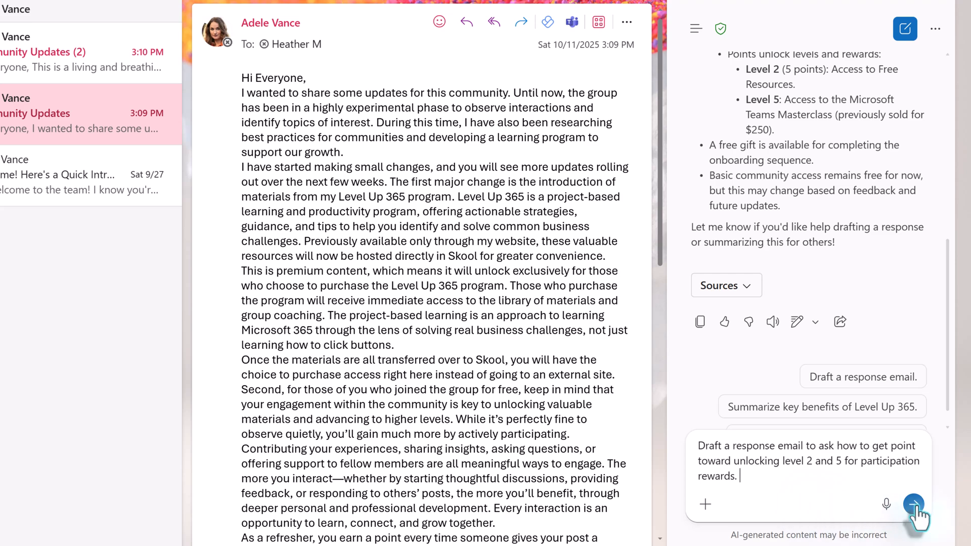
{"action": "left_click", "coordinate": [914, 502]}
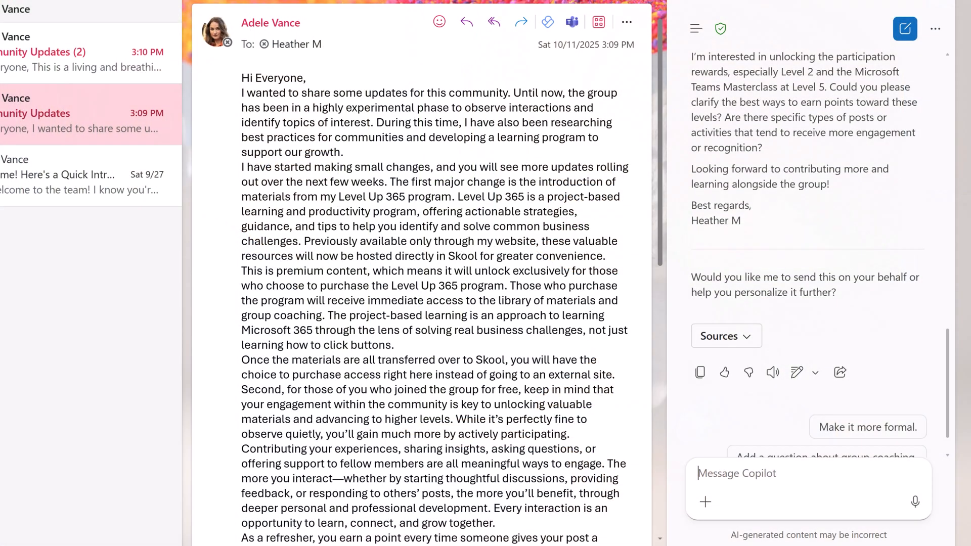
{"action": "scroll", "scroll_direction": "down", "scroll_amount": 3}
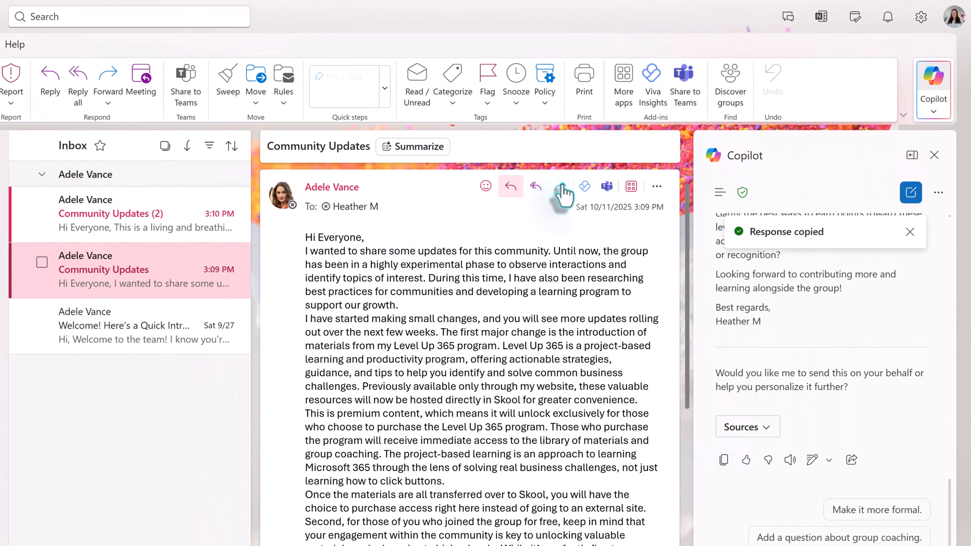
Reply to Adele with the pasted Copilot draft, selecting the pasted subject line for removal.
{"action": "left_click", "coordinate": [509, 186]}
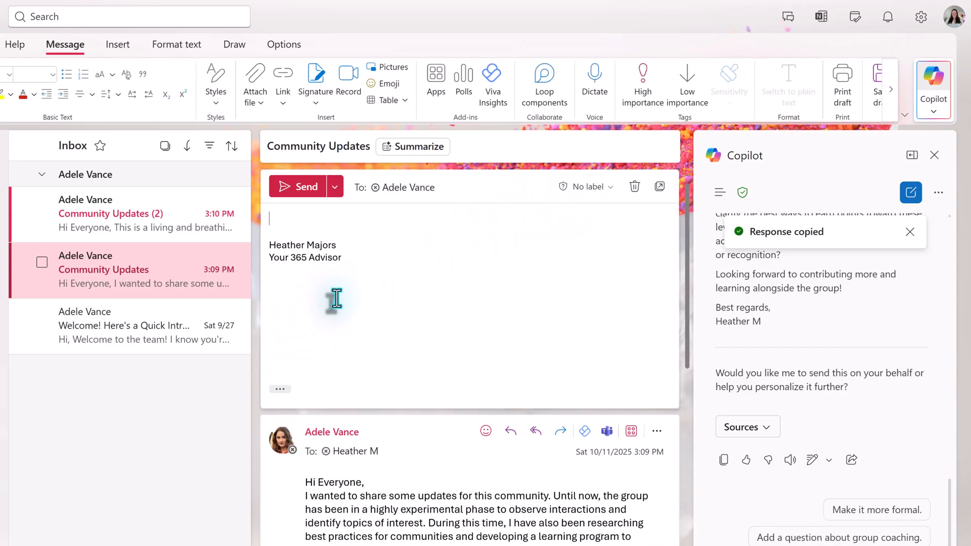
{"action": "key", "text": "Ctrl+v"}
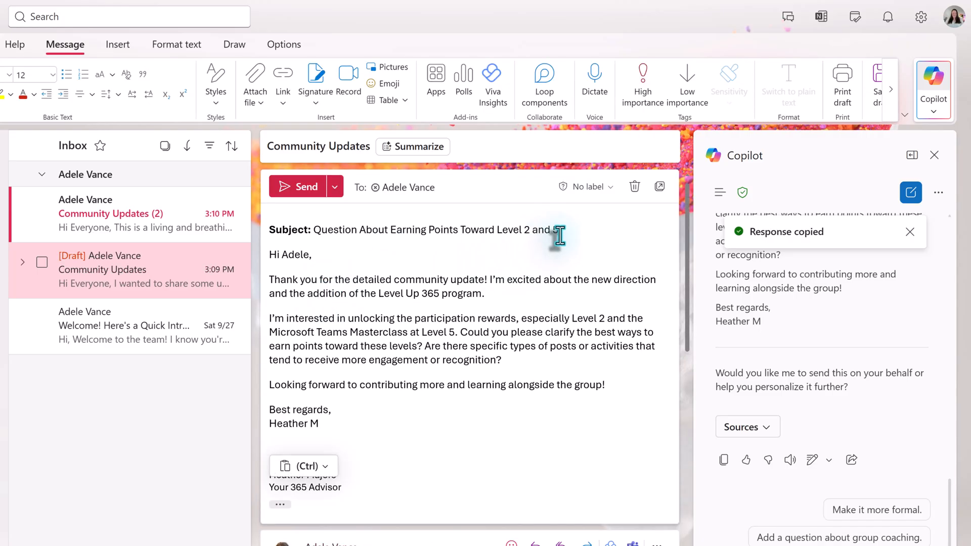
{"action": "left_click_drag", "start_coordinate": [344, 229], "coordinate": [558, 229]}
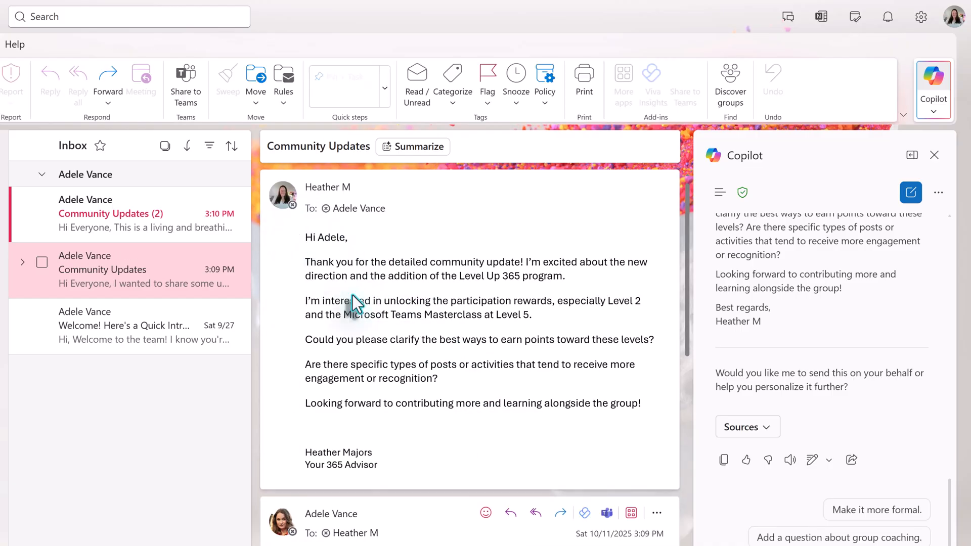
{"action": "mouse_move", "coordinate": [455, 398]}
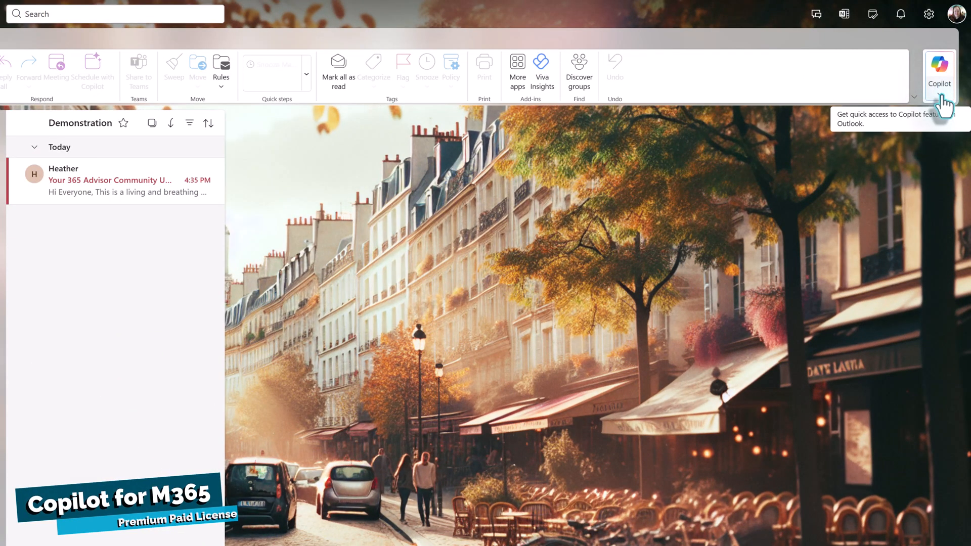
In the Copilot pane, enter a prompt to summarize the last 10 emails in prose, combining threads.
{"action": "left_click", "coordinate": [940, 65]}
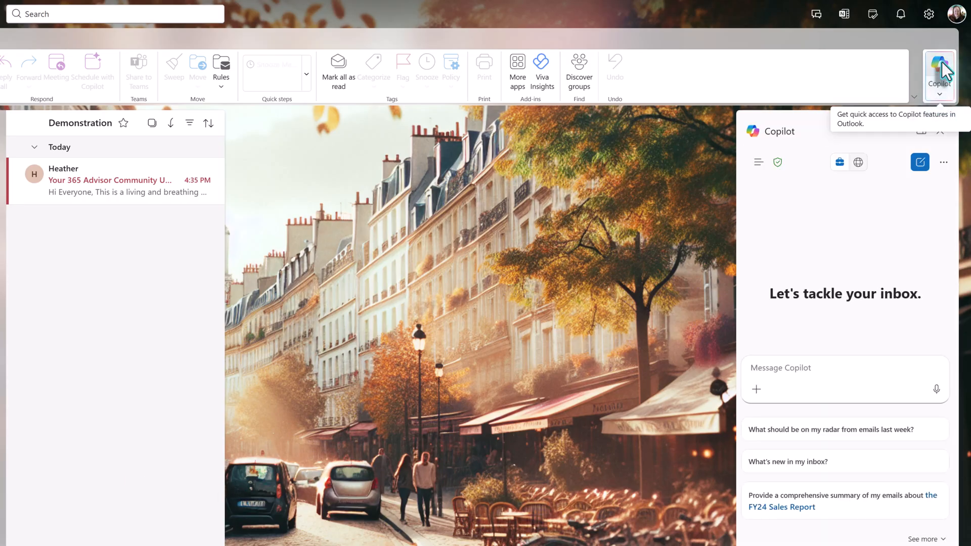
{"action": "mouse_move", "coordinate": [802, 219]}
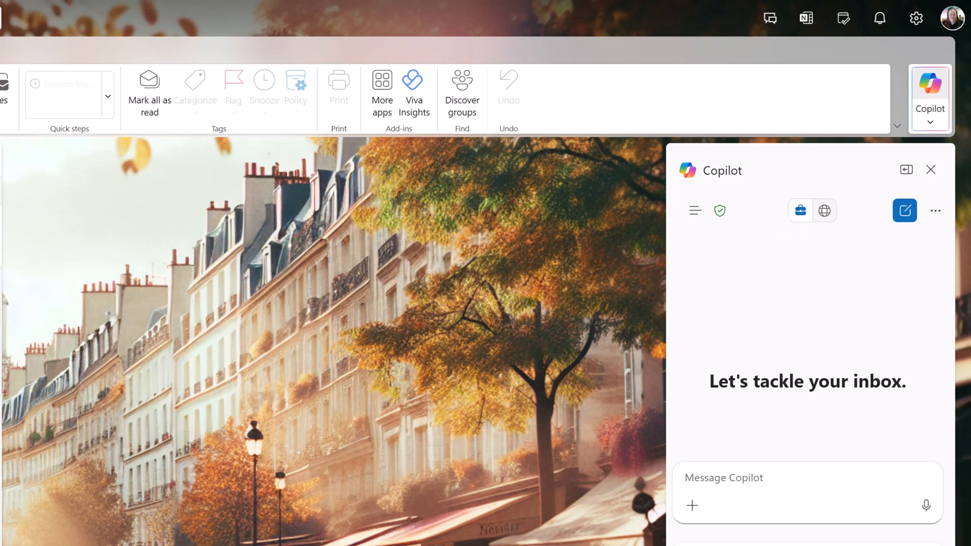
{"action": "mouse_move", "coordinate": [720, 210]}
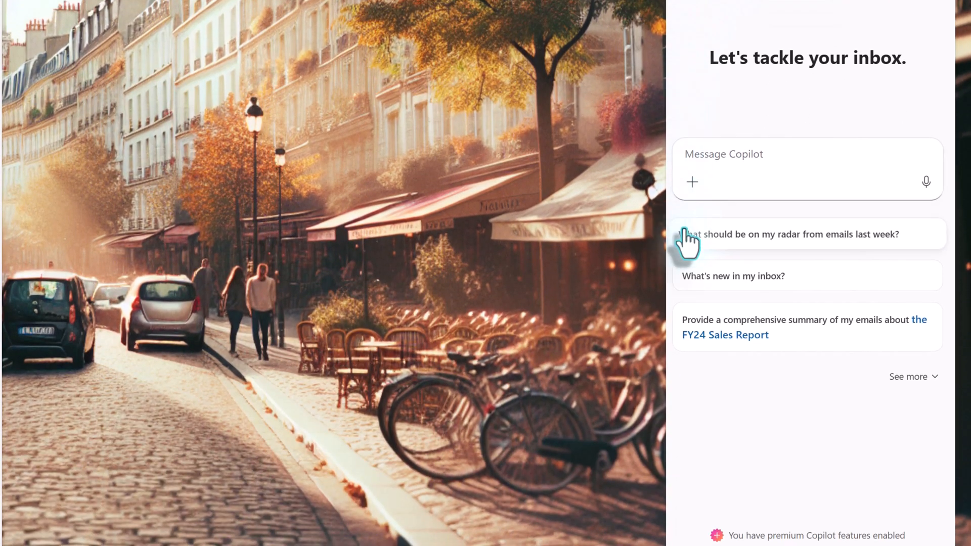
{"action": "mouse_move", "coordinate": [793, 420]}
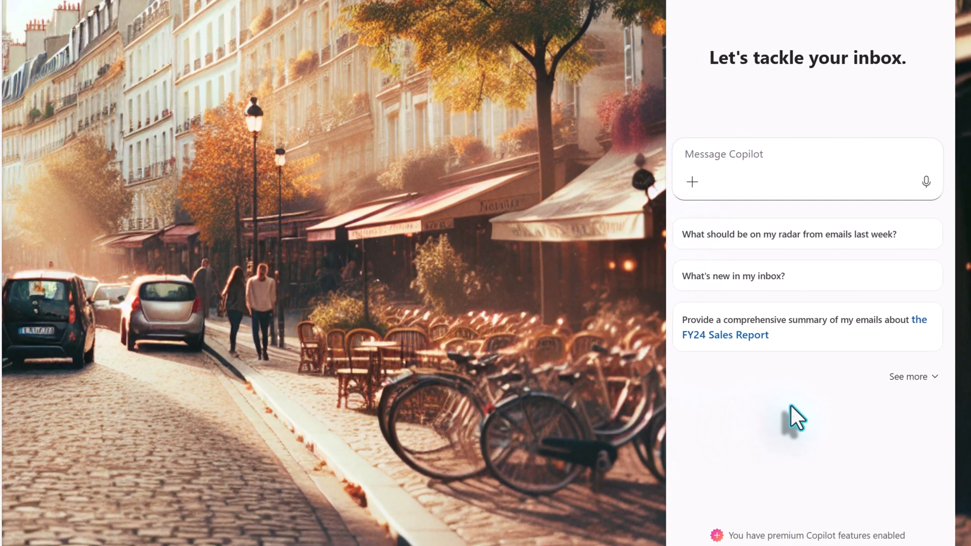
{"action": "mouse_move", "coordinate": [812, 431]}
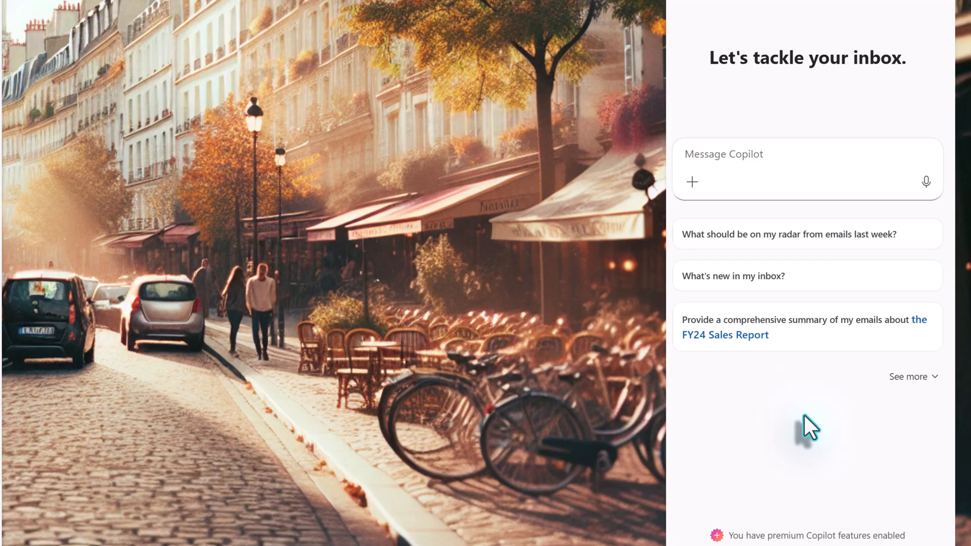
{"action": "mouse_move", "coordinate": [659, 267]}
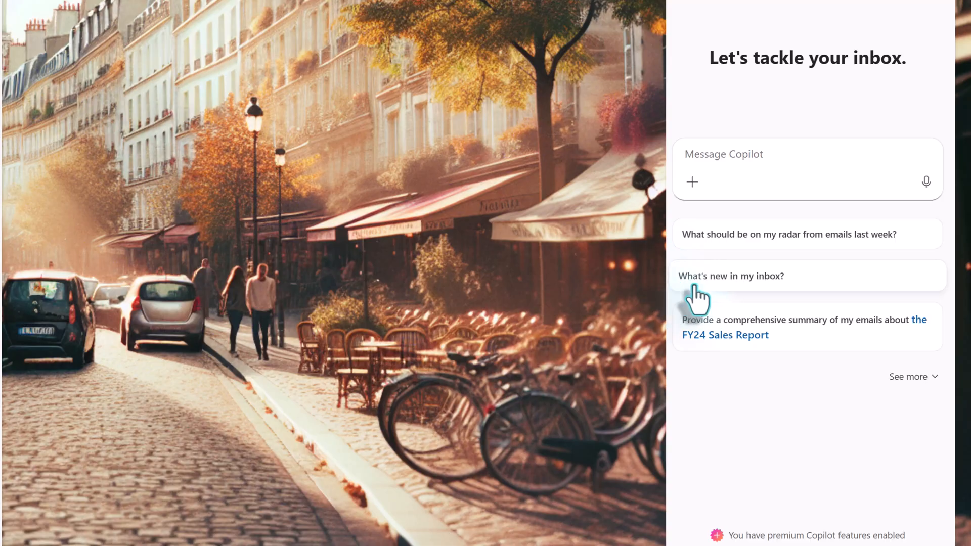
{"action": "type", "text": "Summarize my last 10 emails in prose. Combine emails from the same threads into an easy to digest summary. Go as long as needed to cover the topics. For each thread, show the relative date and time it came in, pull out 3 representative verbatim quotes and include them as bullet points under each prose summary - don't use a separate header"}
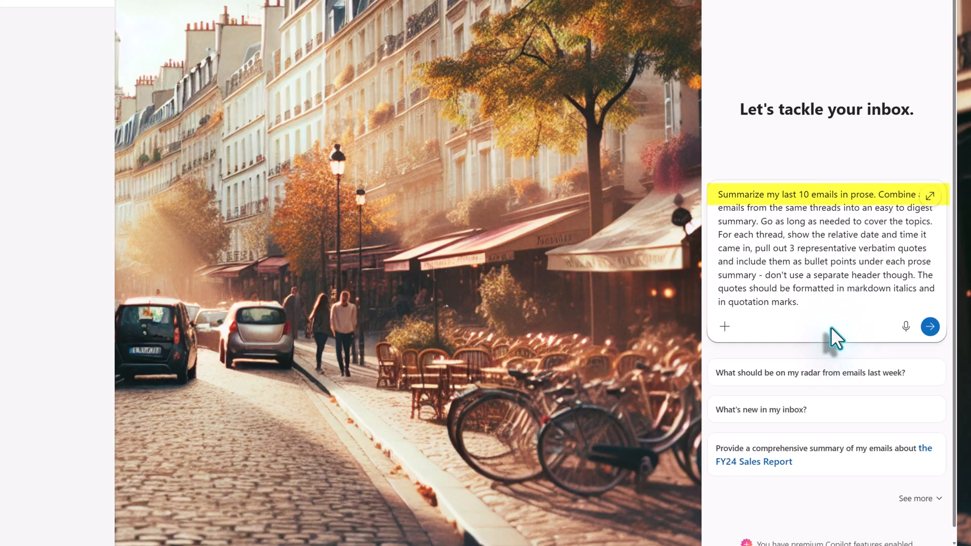
{"action": "mouse_move", "coordinate": [801, 346]}
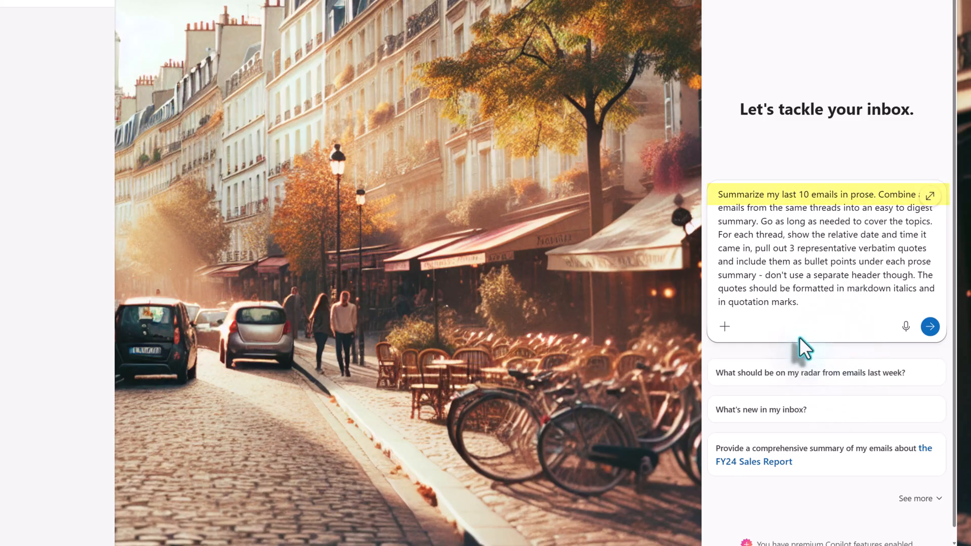
{"action": "left_click", "coordinate": [837, 275]}
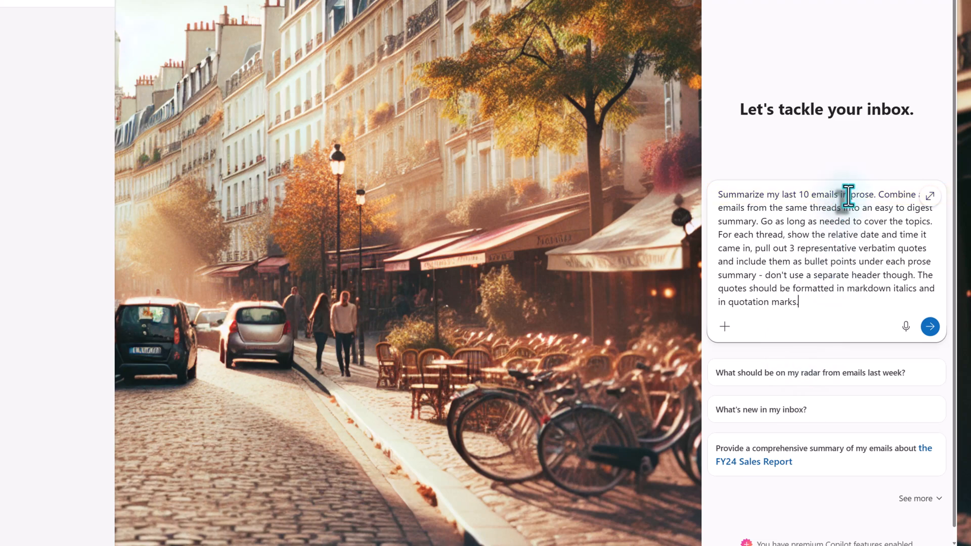
{"action": "double_click", "coordinate": [859, 195]}
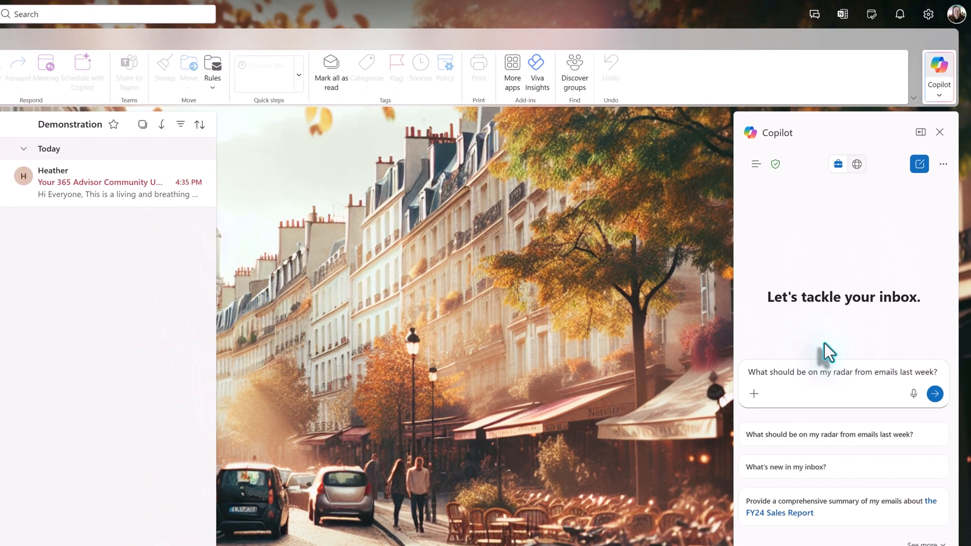
{"action": "mouse_move", "coordinate": [101, 184]}
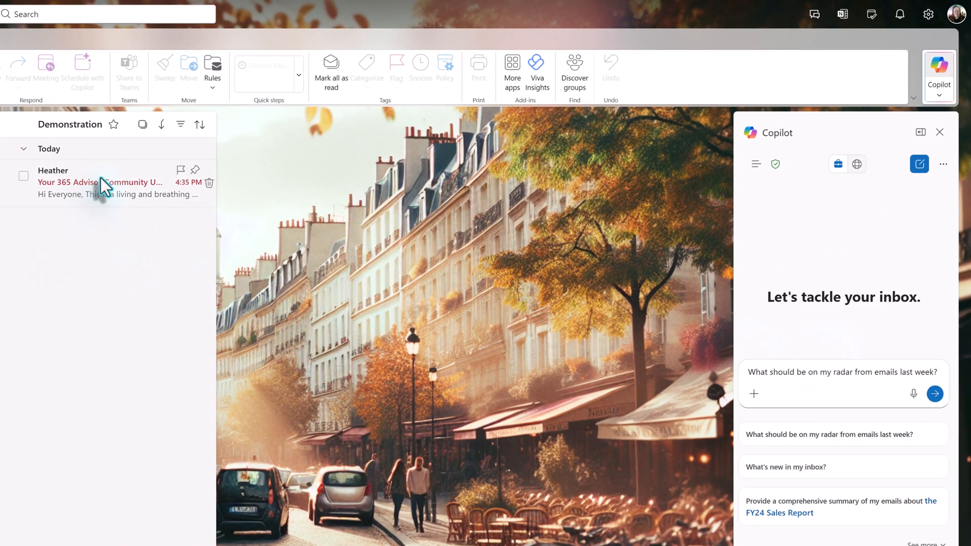
Get a Copilot summary card on the October community updates email.
{"action": "left_click", "coordinate": [101, 182]}
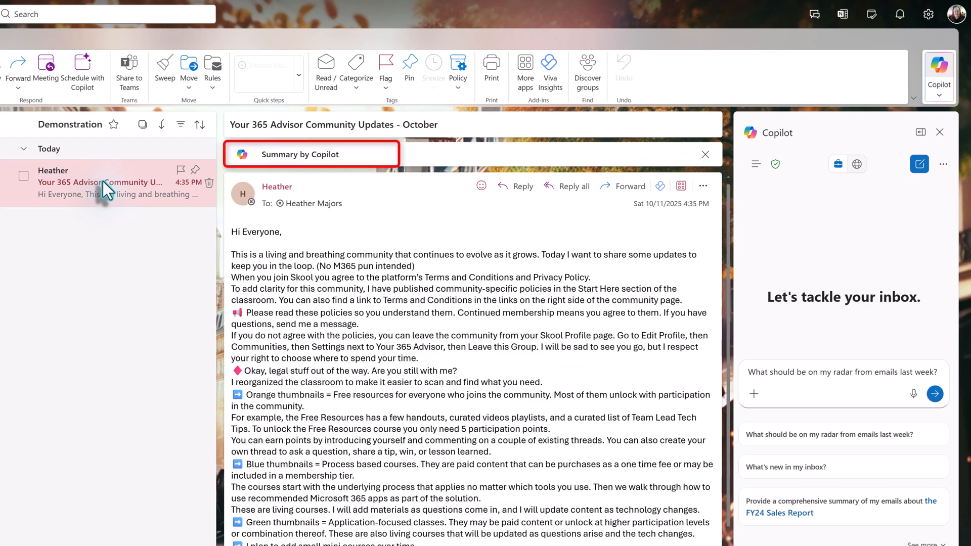
{"action": "mouse_move", "coordinate": [371, 192]}
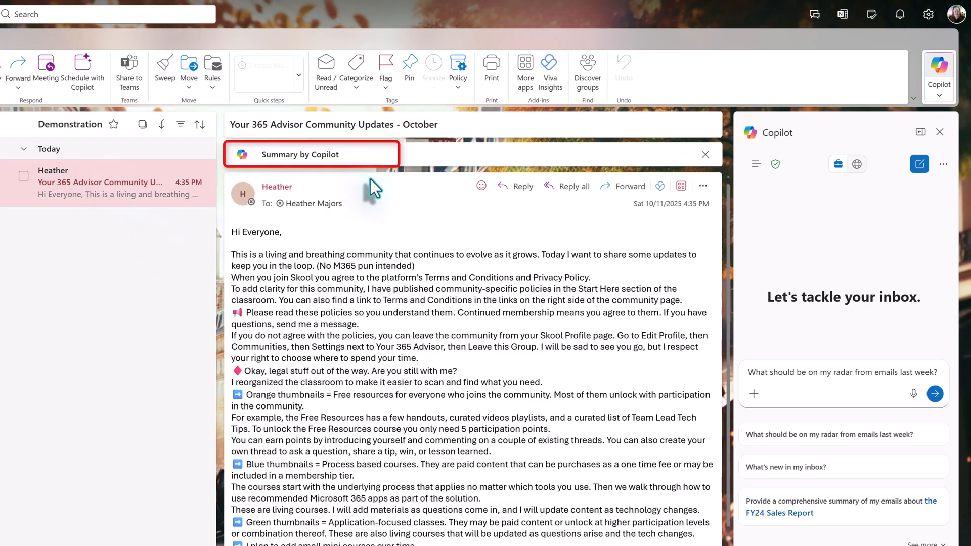
{"action": "left_click", "coordinate": [311, 154]}
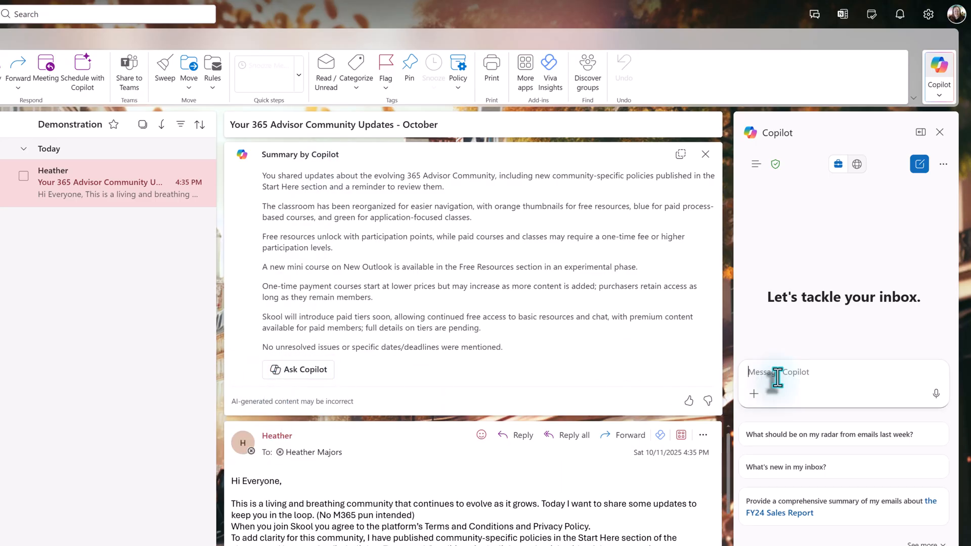
Ask Copilot for a more detailed summary and read through the sectioned result.
{"action": "type", "text": "Can you please"}
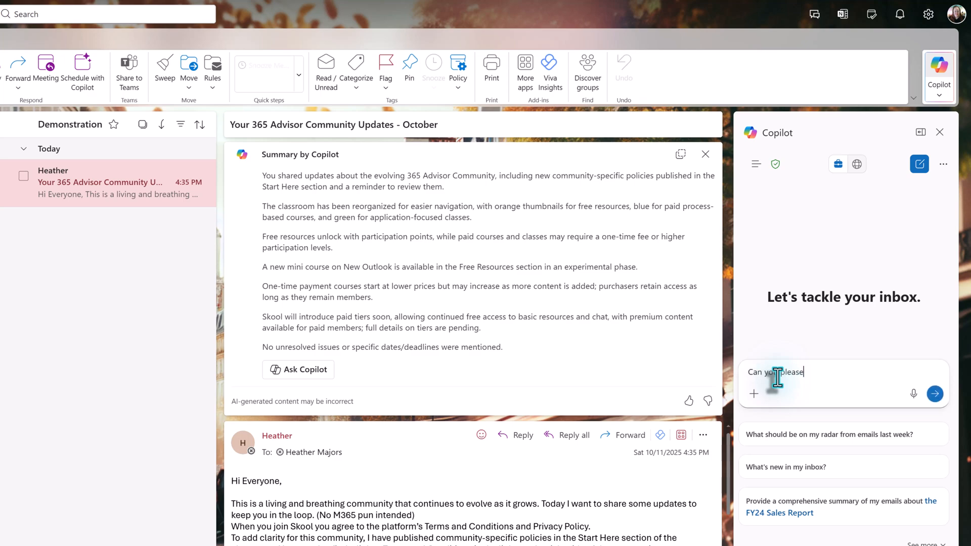
{"action": "type", "text": "provide a"}
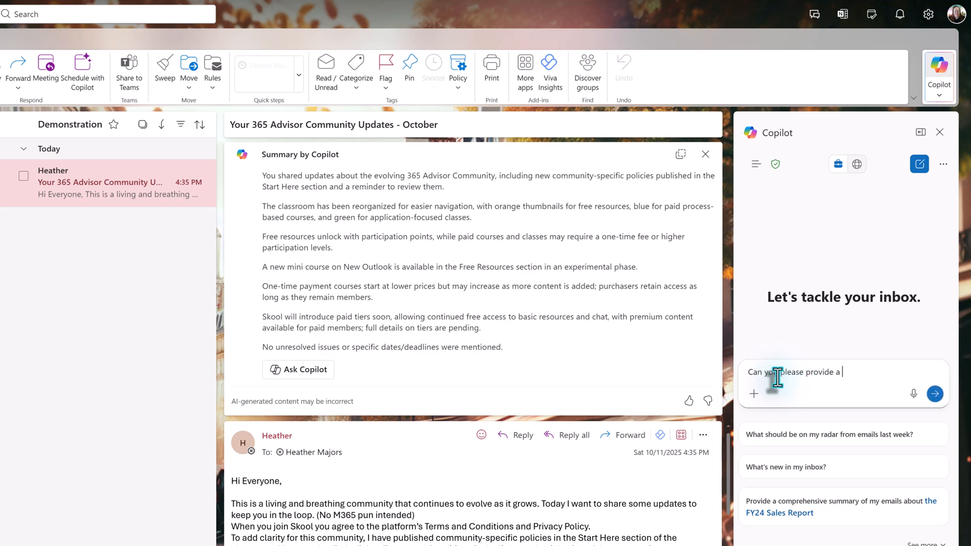
{"action": "type", "text": "more detailed summar"}
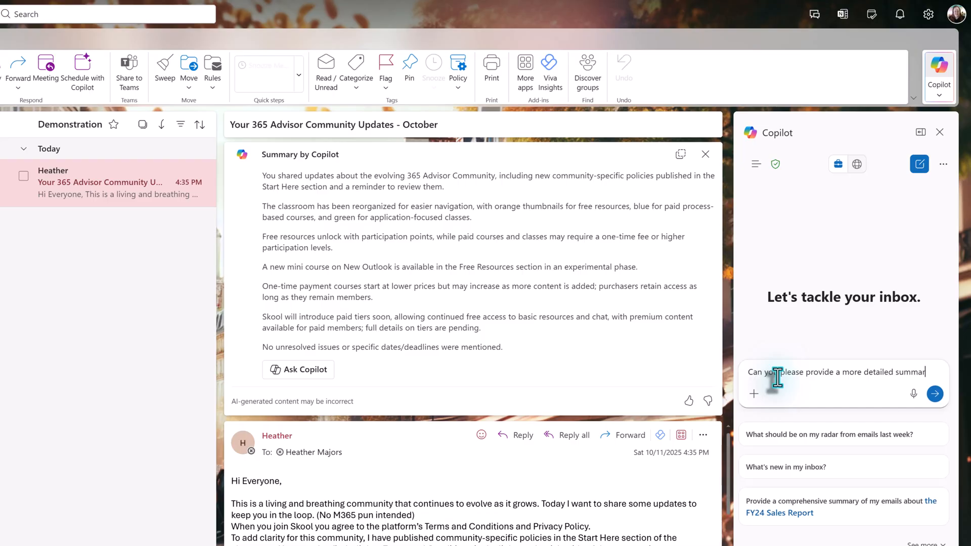
{"action": "type", "text": "y"}
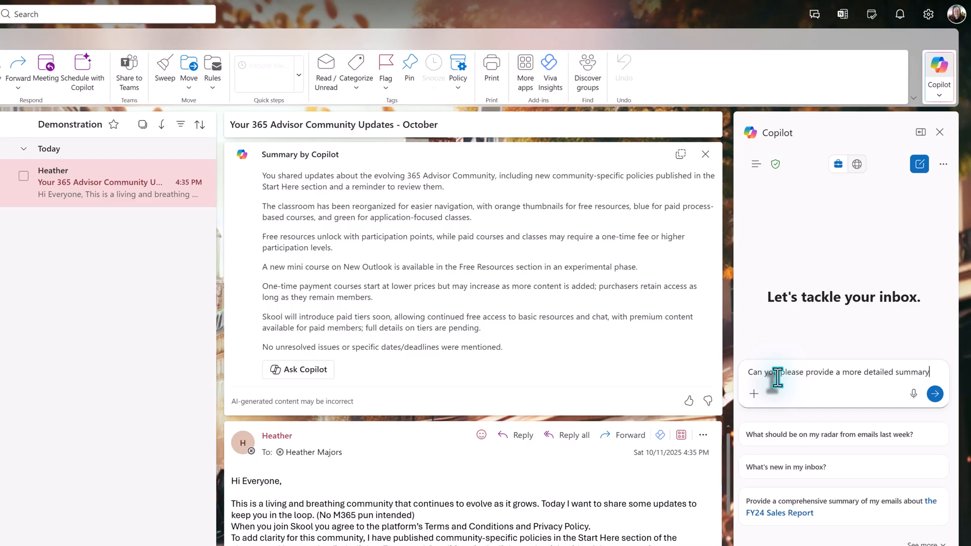
{"action": "left_click", "coordinate": [940, 393]}
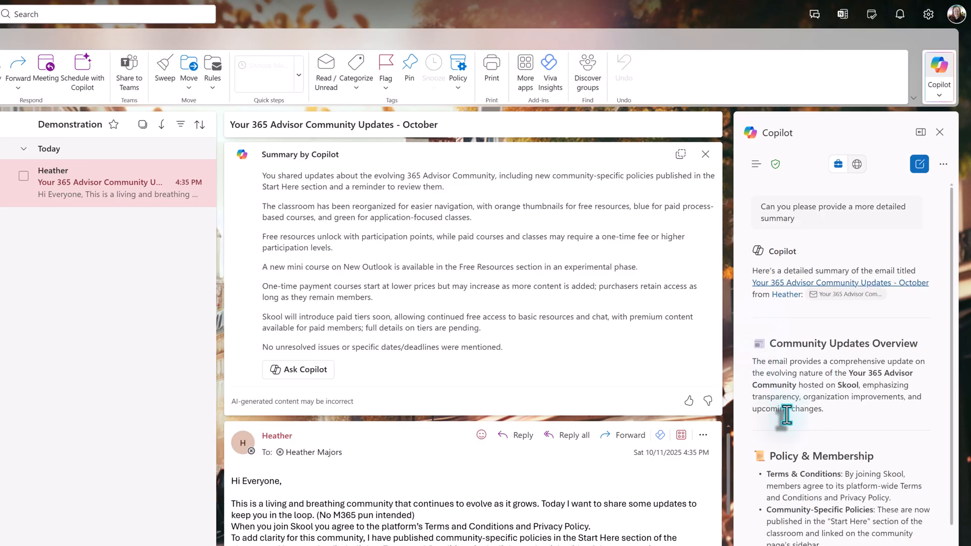
{"action": "mouse_move", "coordinate": [770, 376]}
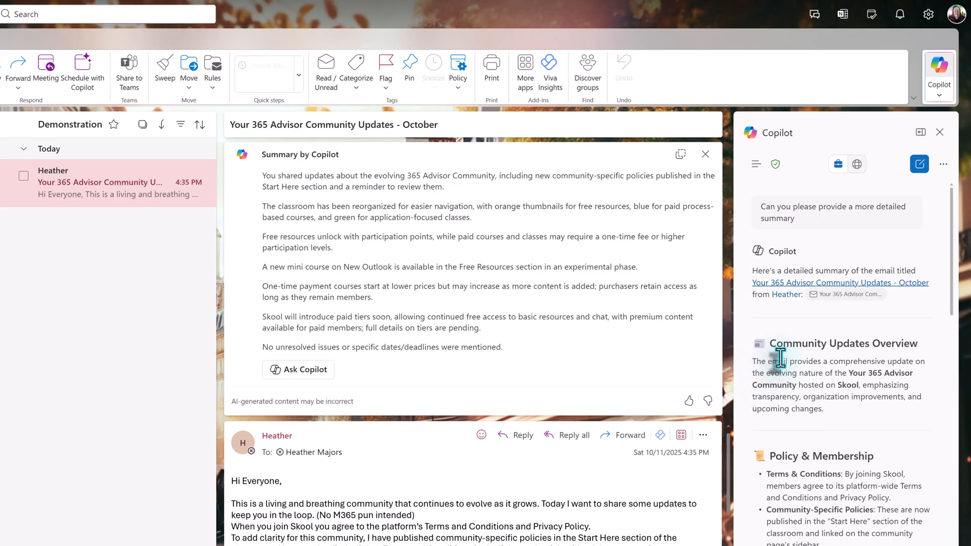
{"action": "scroll", "scroll_direction": "down", "scroll_amount": 3}
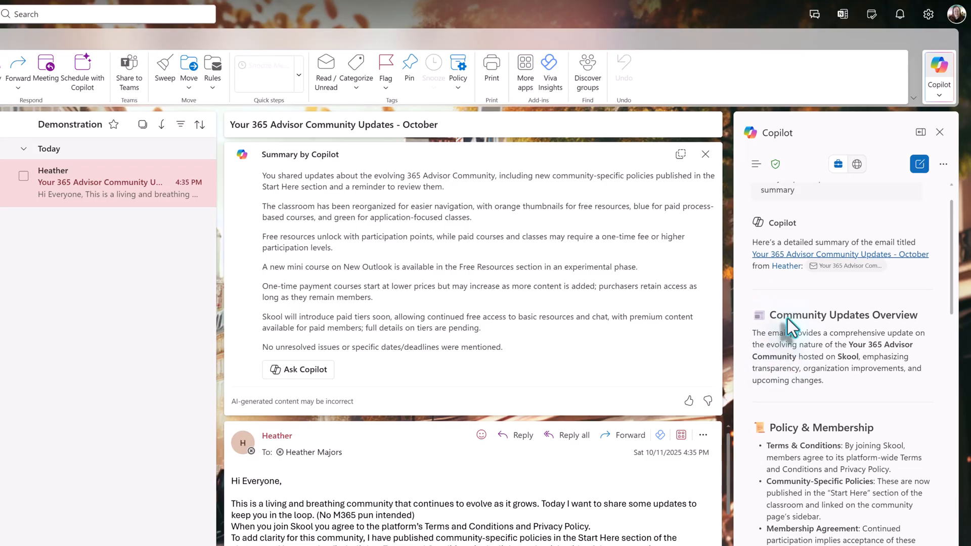
{"action": "scroll", "scroll_direction": "down", "scroll_amount": 3}
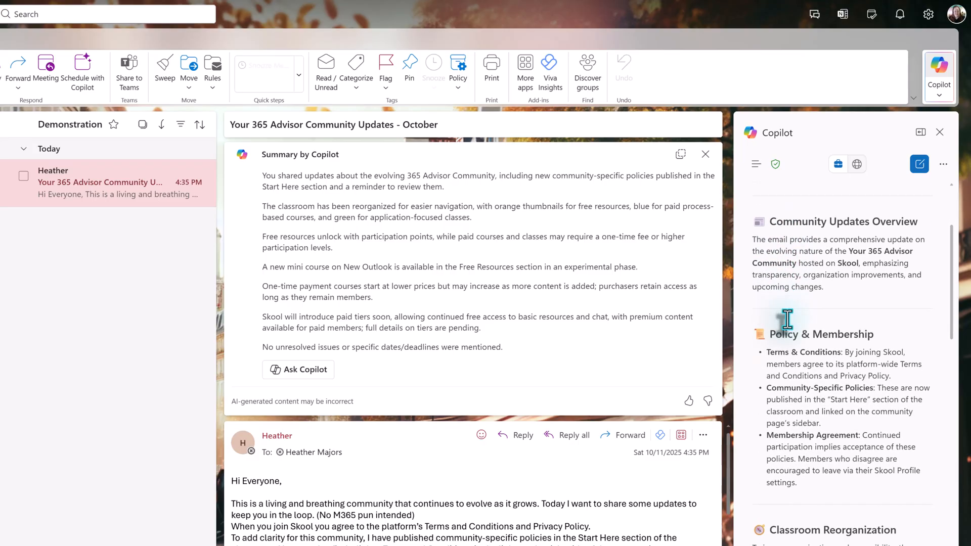
{"action": "scroll", "scroll_direction": "down", "scroll_amount": 3}
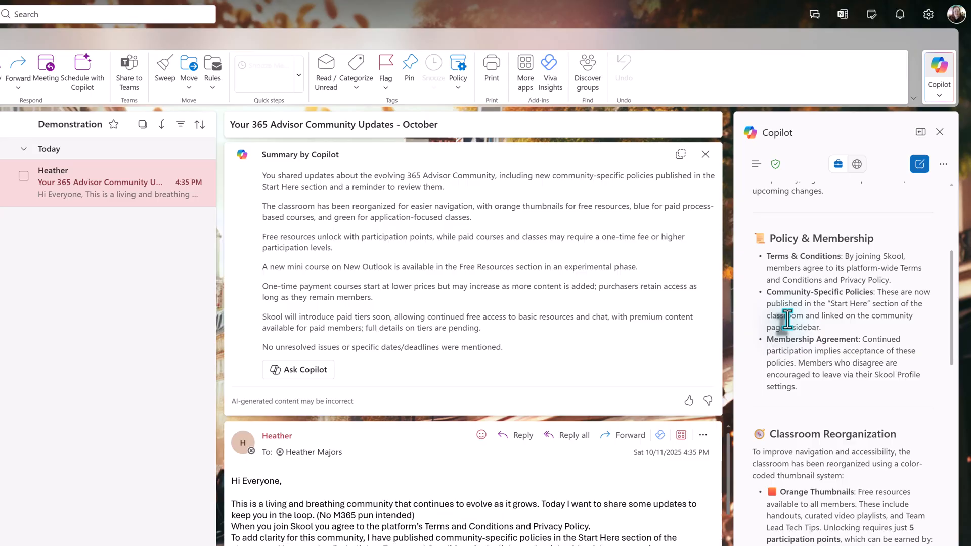
{"action": "scroll", "scroll_direction": "down", "scroll_amount": 3}
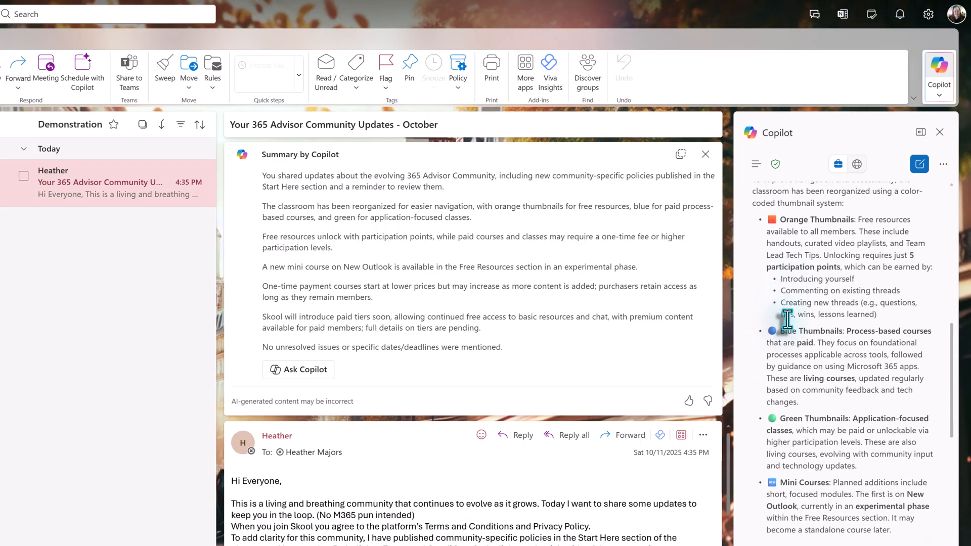
{"action": "scroll", "scroll_direction": "down", "scroll_amount": 3}
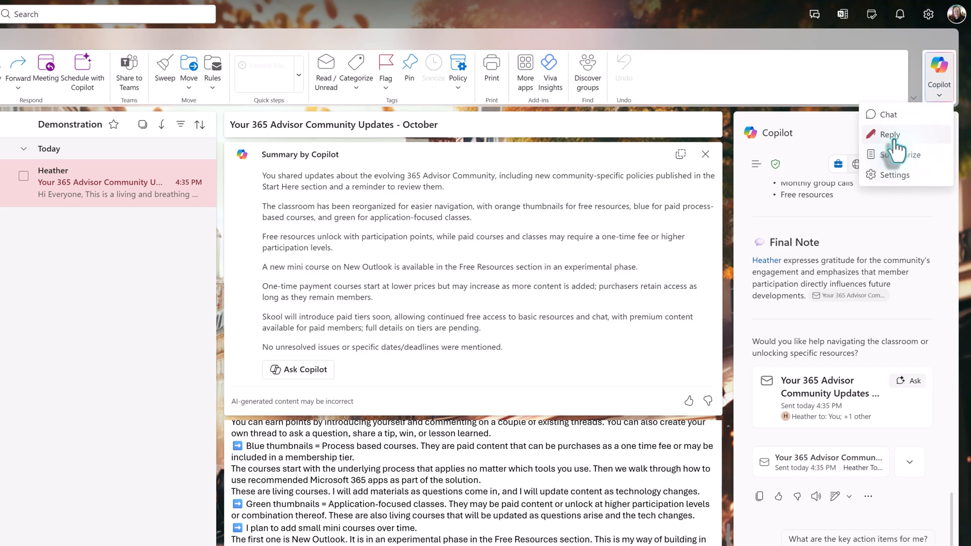
Start a Copilot reply and reach the Draft Instructions settings via Customize drafts.
{"action": "left_click", "coordinate": [890, 134]}
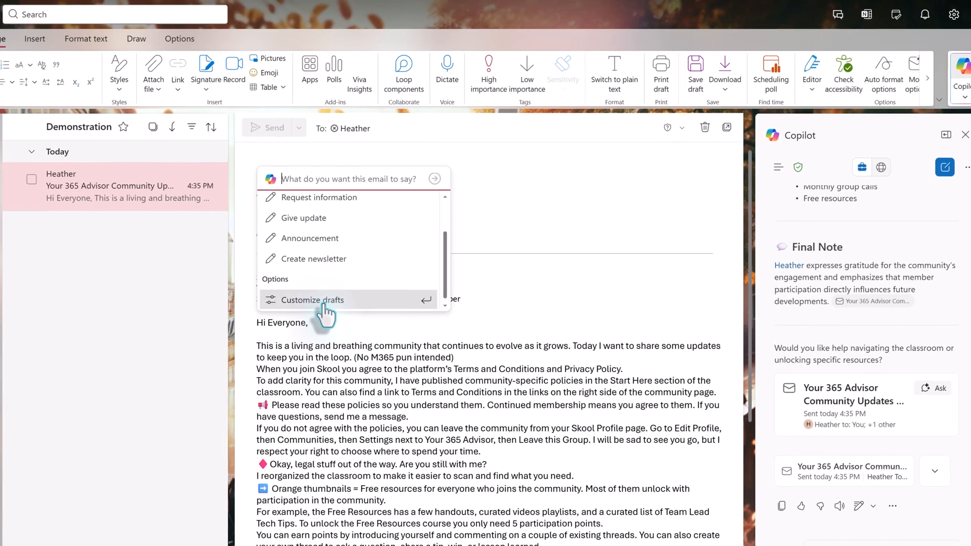
{"action": "left_click", "coordinate": [312, 299]}
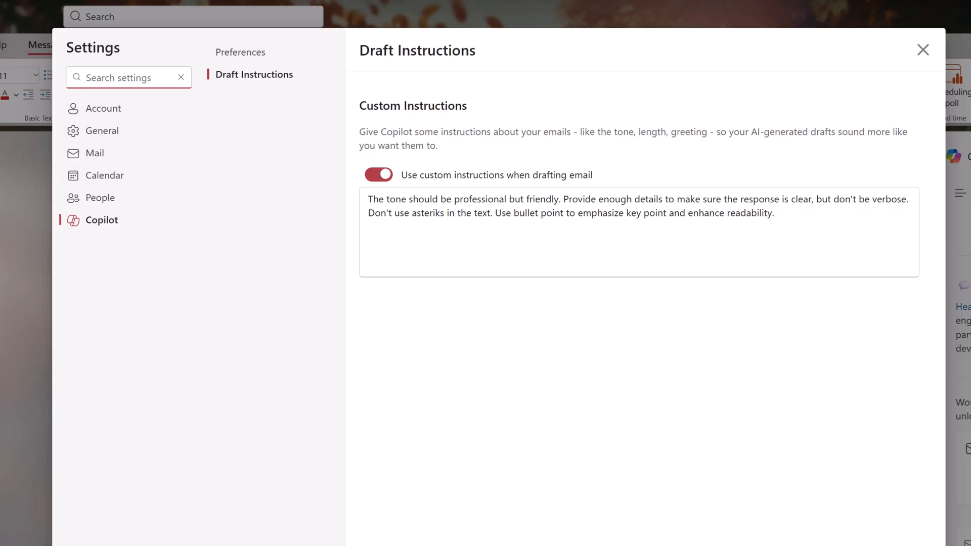
Review the custom tone instructions, then close Settings to return to the reply draft.
{"action": "left_click", "coordinate": [129, 77]}
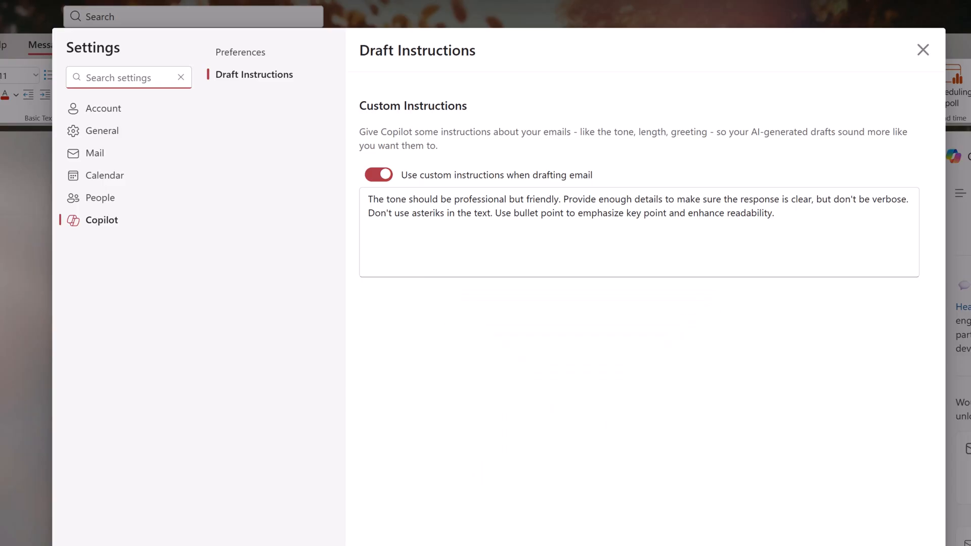
{"action": "left_click", "coordinate": [129, 77]}
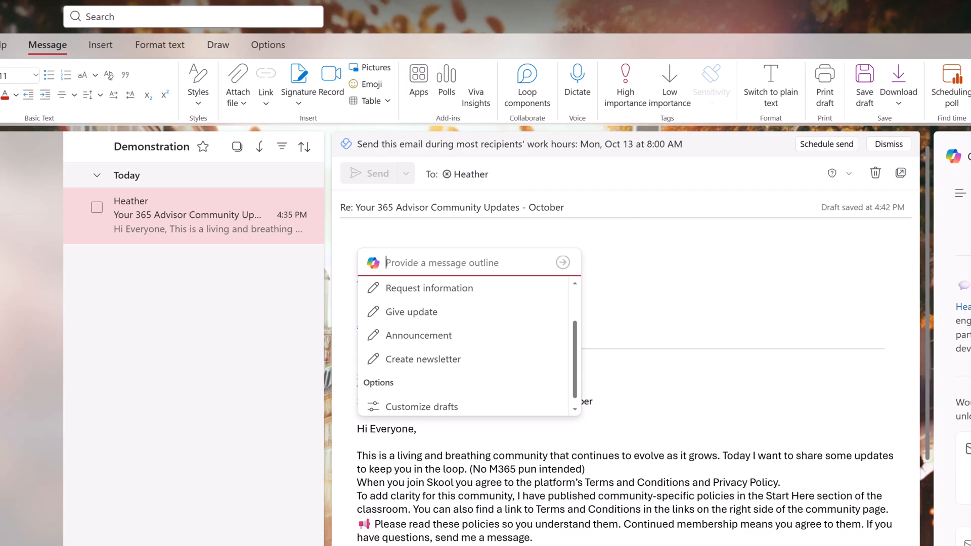
Generate a Copilot reply asking for details on earning participation points for the free resources.
{"action": "type", "text": "Draft a reply to this email asking for more details about how to get participation points so I can access the free resources."}
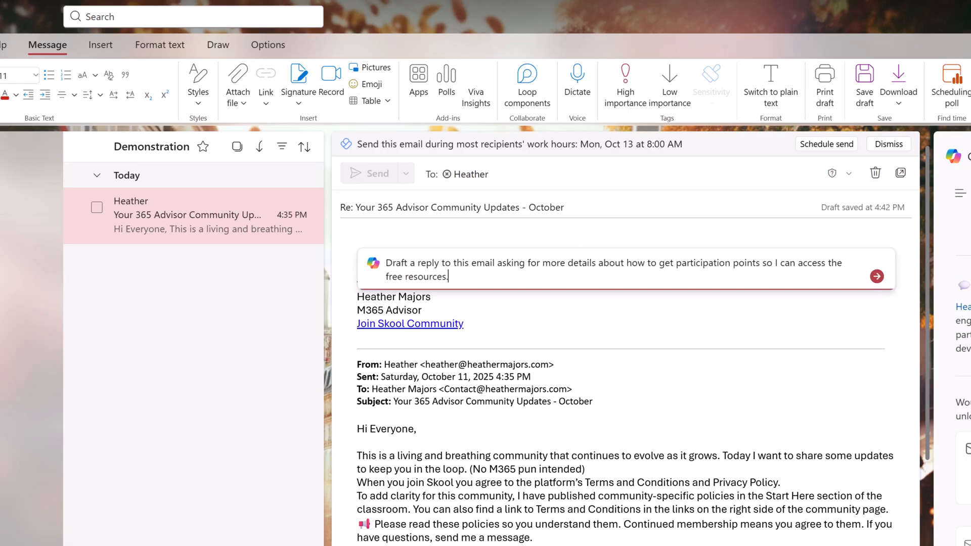
{"action": "mouse_move", "coordinate": [670, 291]}
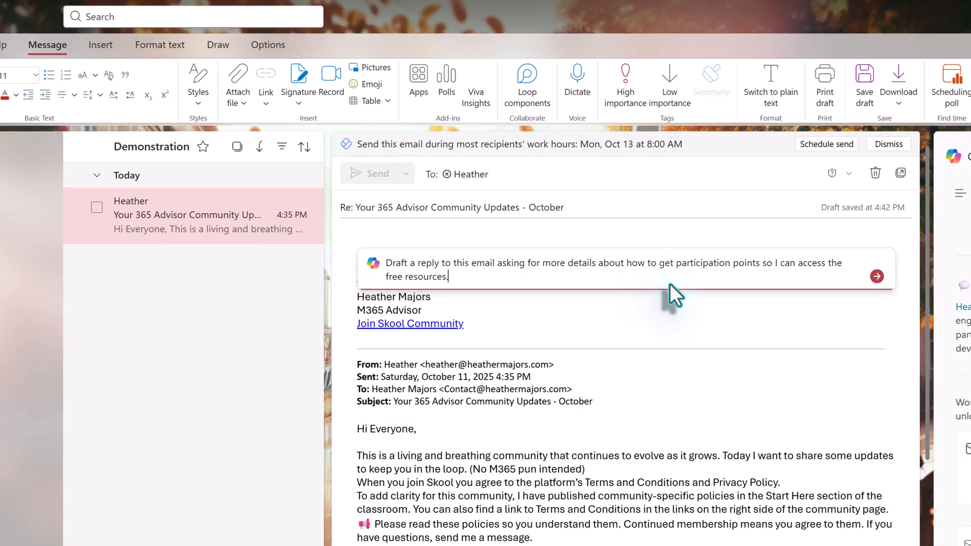
{"action": "mouse_move", "coordinate": [876, 276]}
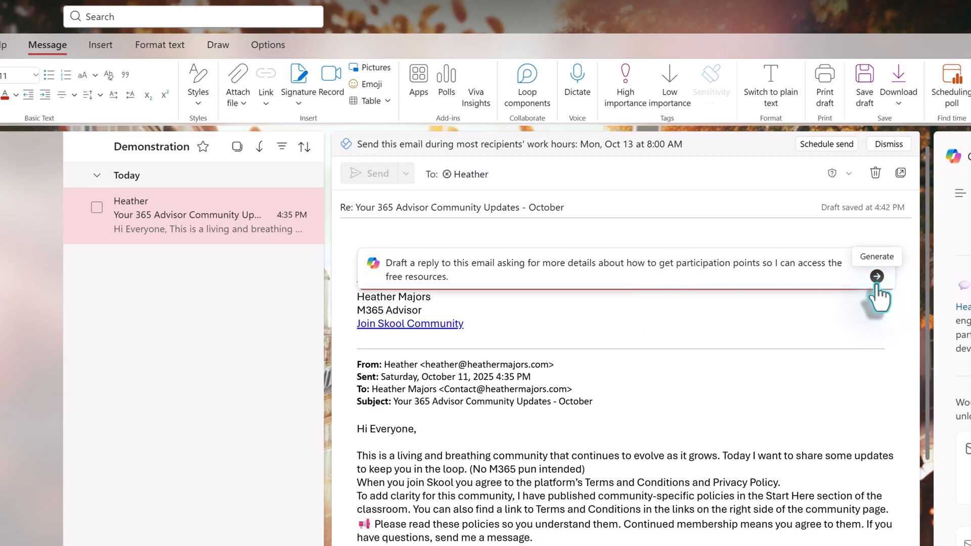
{"action": "left_click", "coordinate": [875, 276]}
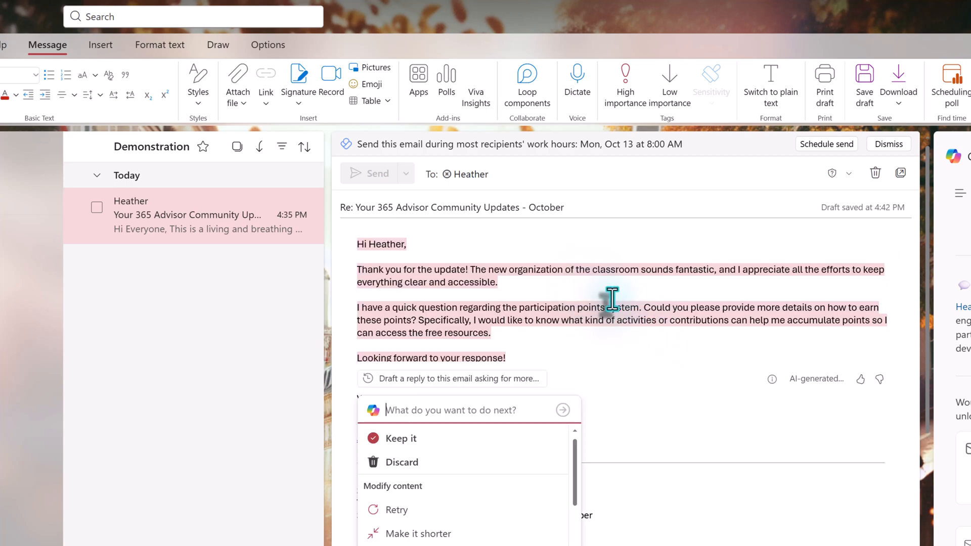
{"action": "mouse_move", "coordinate": [590, 304]}
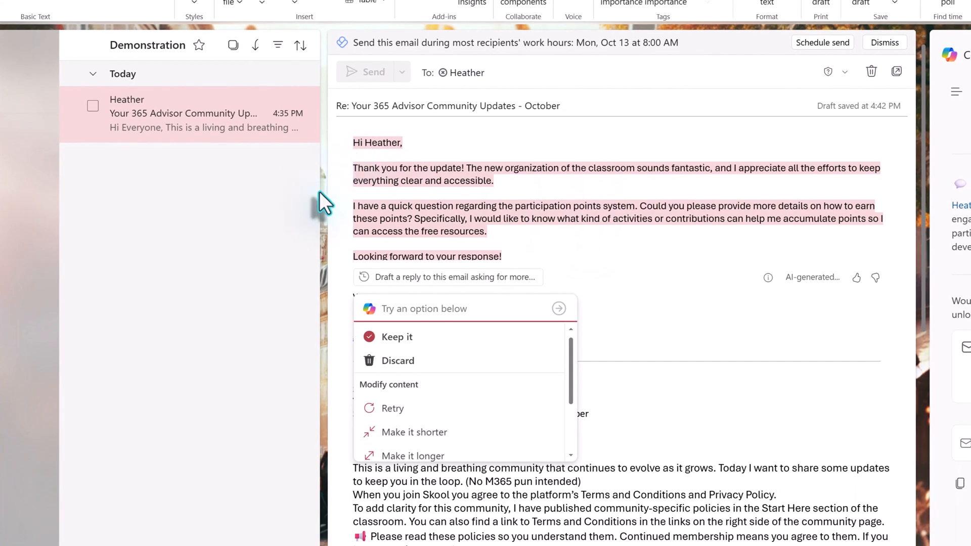
{"action": "mouse_move", "coordinate": [417, 370]}
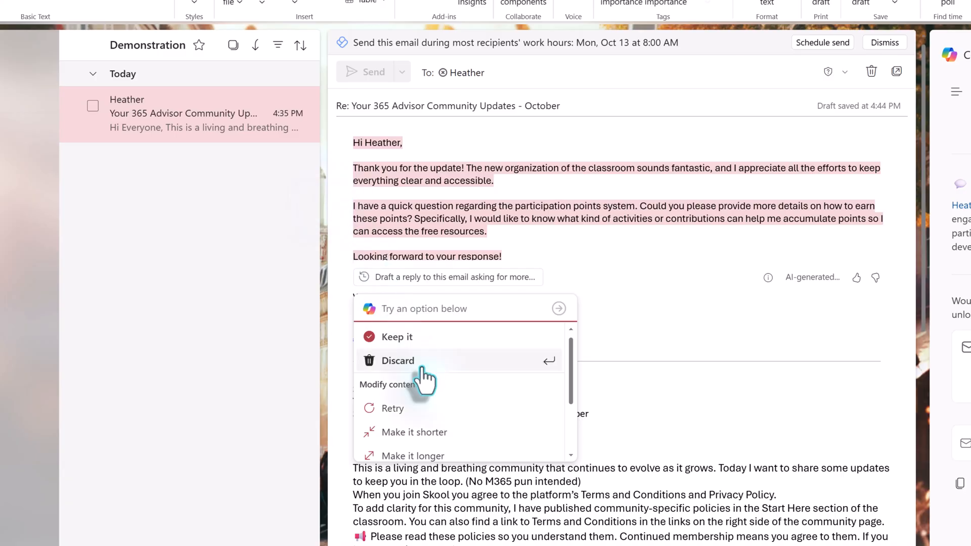
{"action": "mouse_move", "coordinate": [395, 337]}
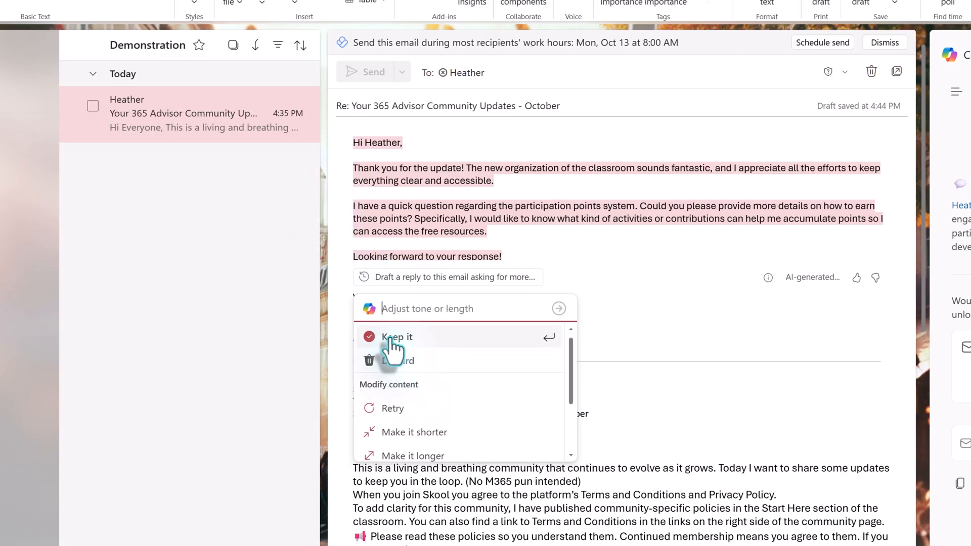
Keep Copilot's reply, then have it rewrite so each participation-points question is its own paragraph.
{"action": "left_click", "coordinate": [397, 337]}
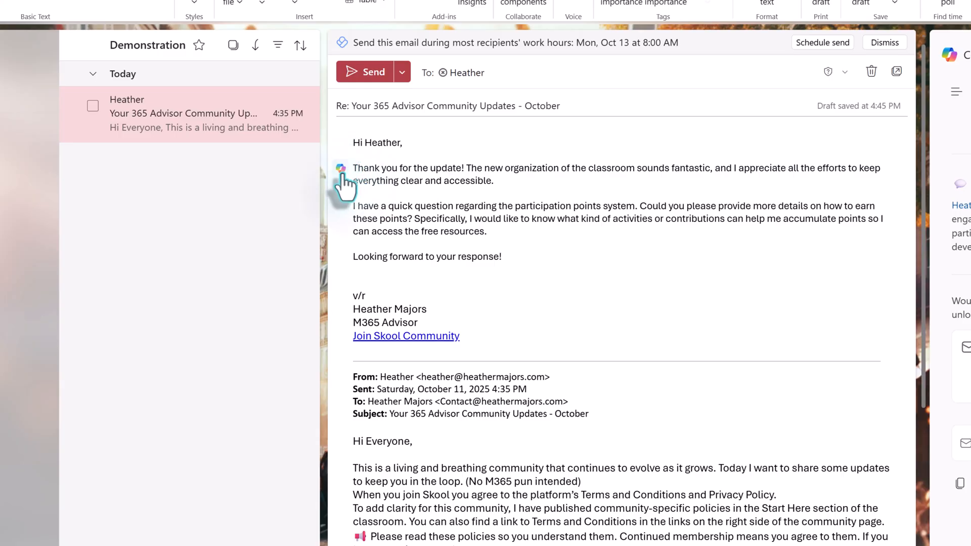
{"action": "mouse_move", "coordinate": [340, 168]}
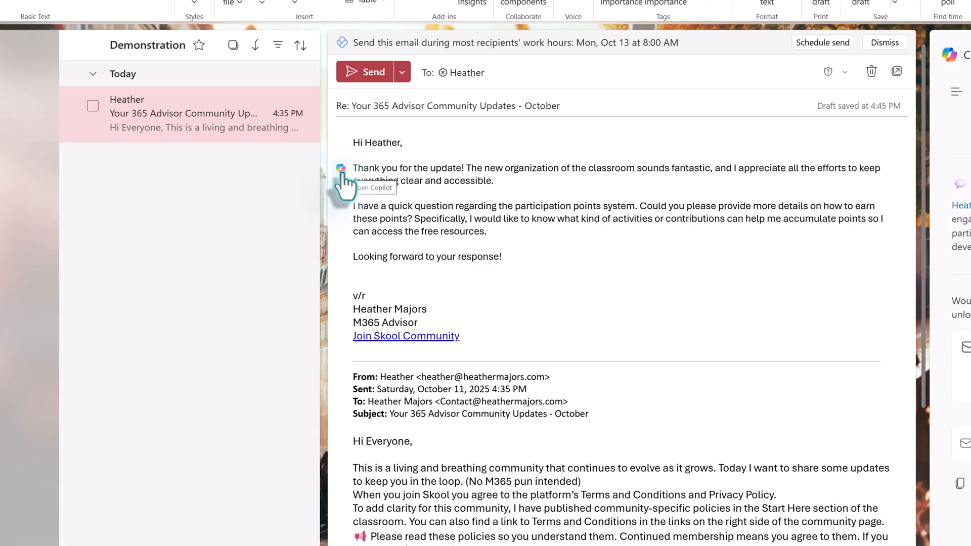
{"action": "left_click", "coordinate": [339, 168]}
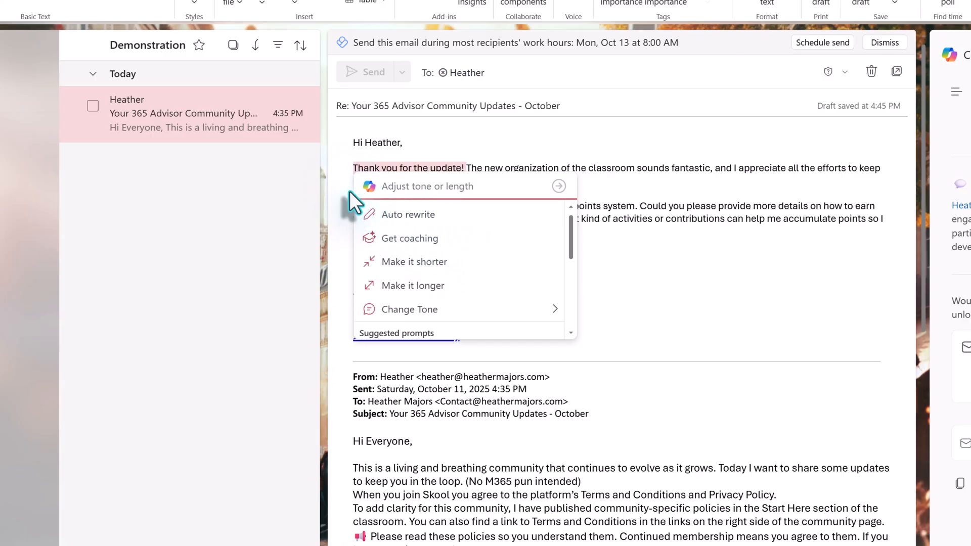
{"action": "left_click", "coordinate": [409, 214]}
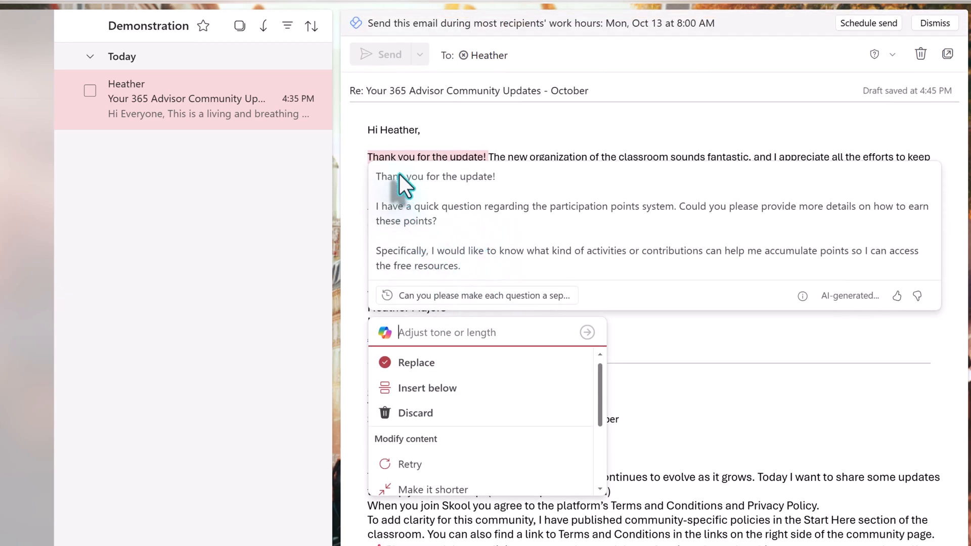
{"action": "mouse_move", "coordinate": [433, 397]}
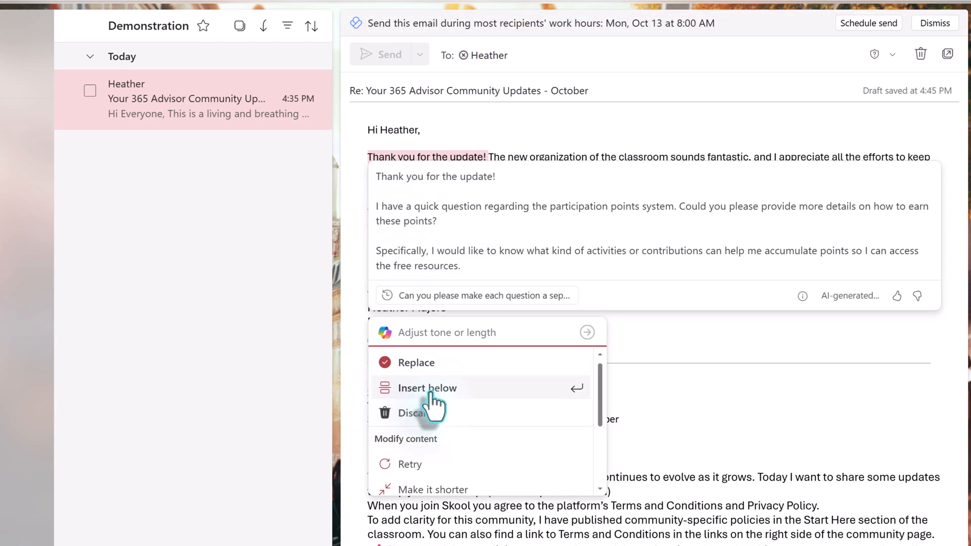
{"action": "left_click", "coordinate": [427, 388]}
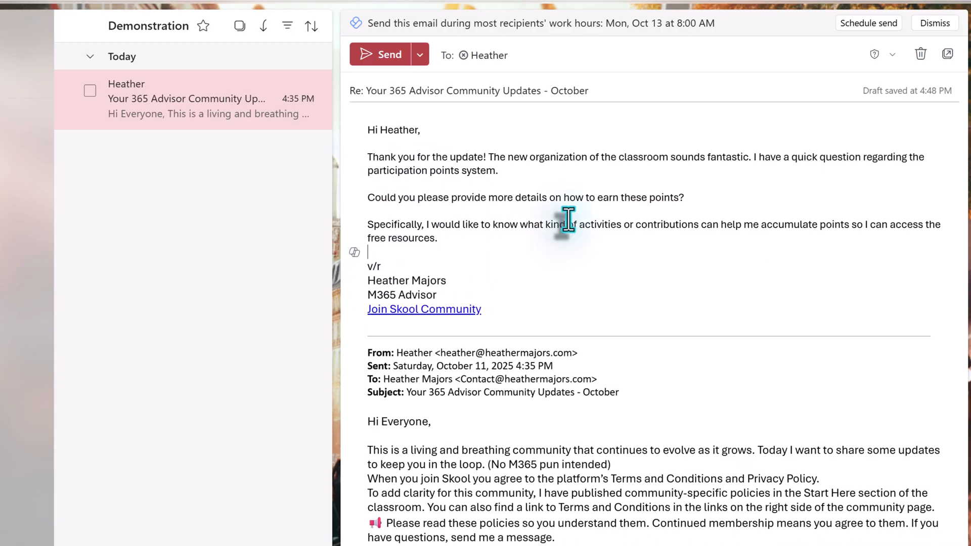
{"action": "mouse_move", "coordinate": [526, 208]}
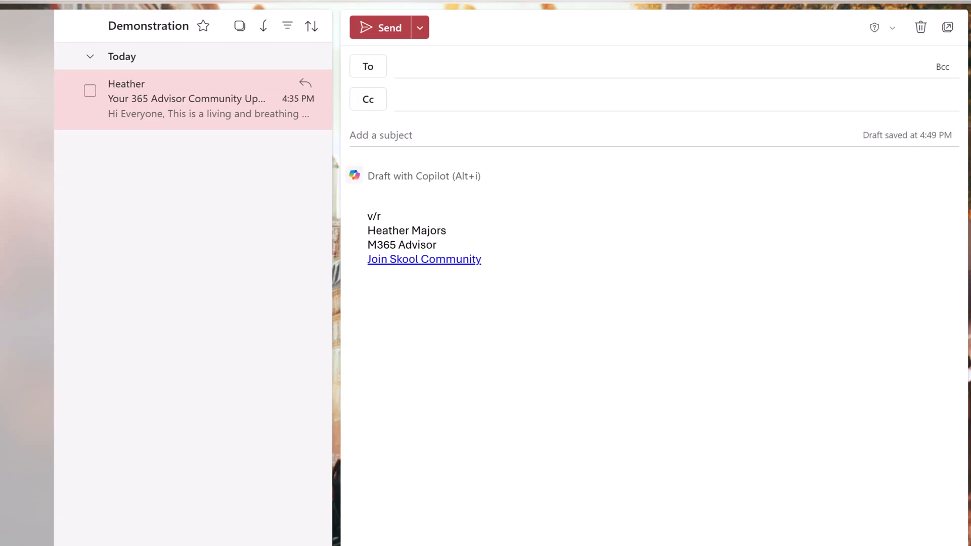
Draft a new email with Copilot announcing the colour-coded courses page from the pasted prompt.
{"action": "left_click", "coordinate": [423, 176]}
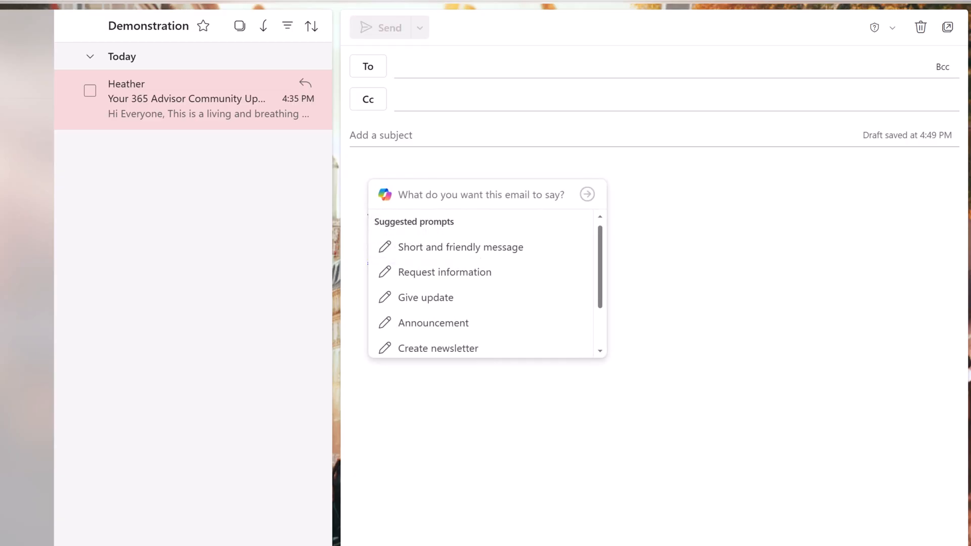
{"action": "key", "text": "Alt+I"}
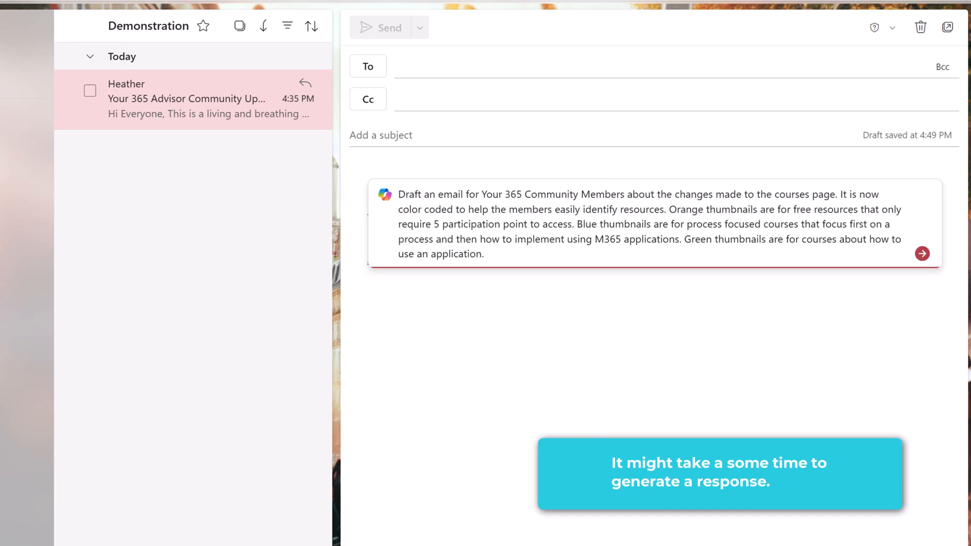
{"action": "left_click", "coordinate": [920, 253]}
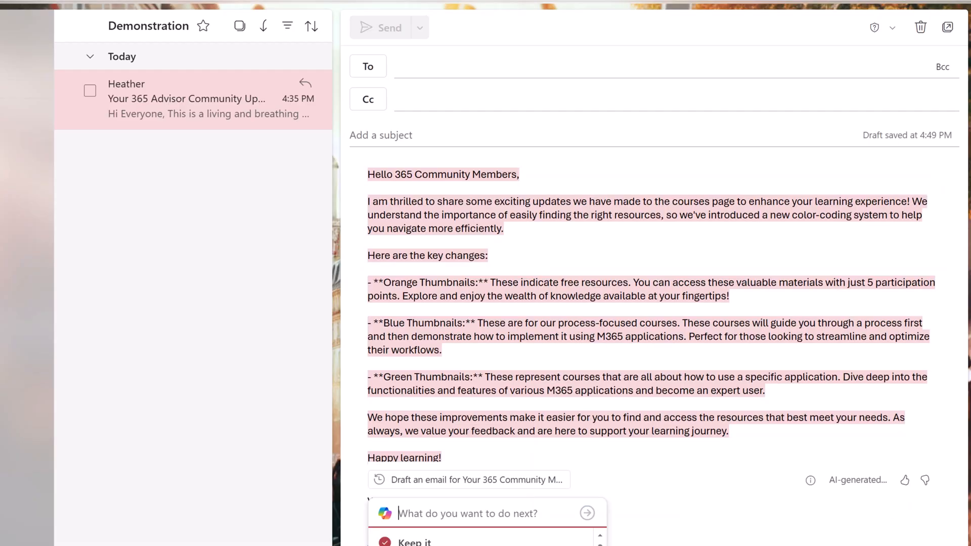
Have Copilot remove the dashes and asterisks, then keep the bulleted announcement.
{"action": "left_click", "coordinate": [944, 27]}
{"action": "type", "text": "Can you remove the dashes and asterisk"}
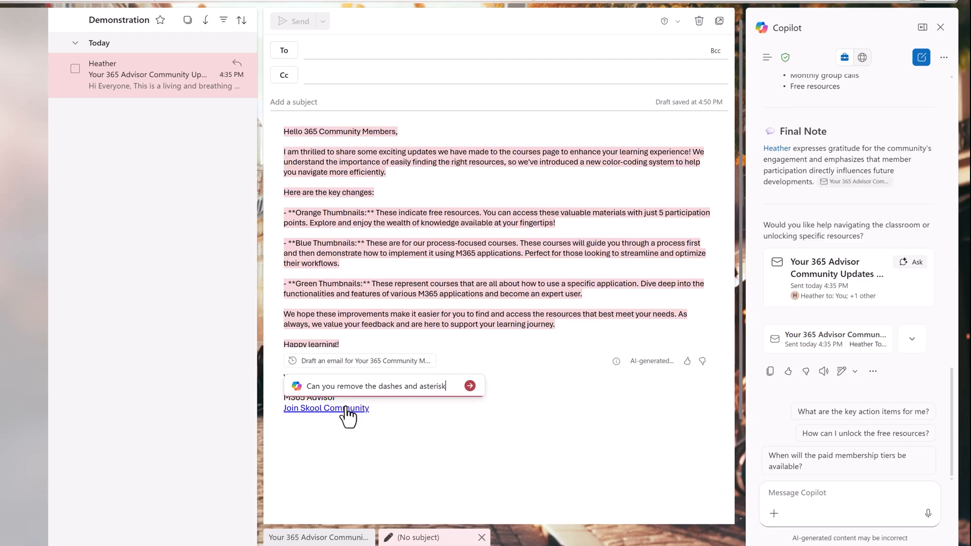
{"action": "left_click", "coordinate": [470, 386]}
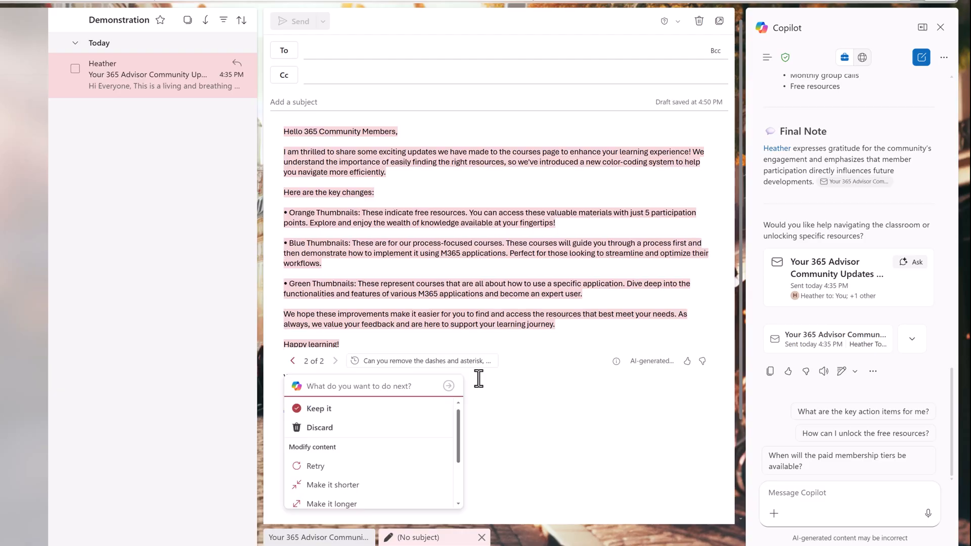
{"action": "mouse_move", "coordinate": [321, 408]}
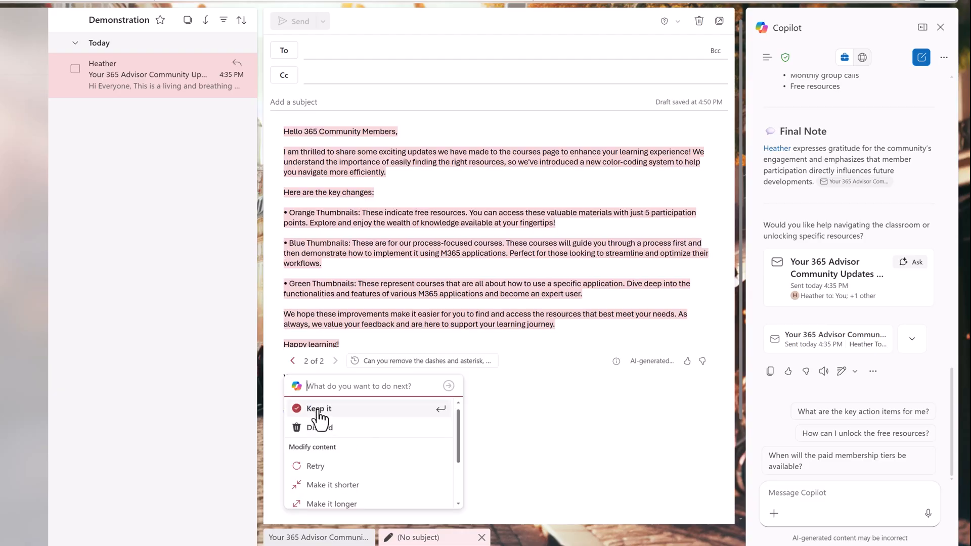
{"action": "left_click", "coordinate": [318, 409]}
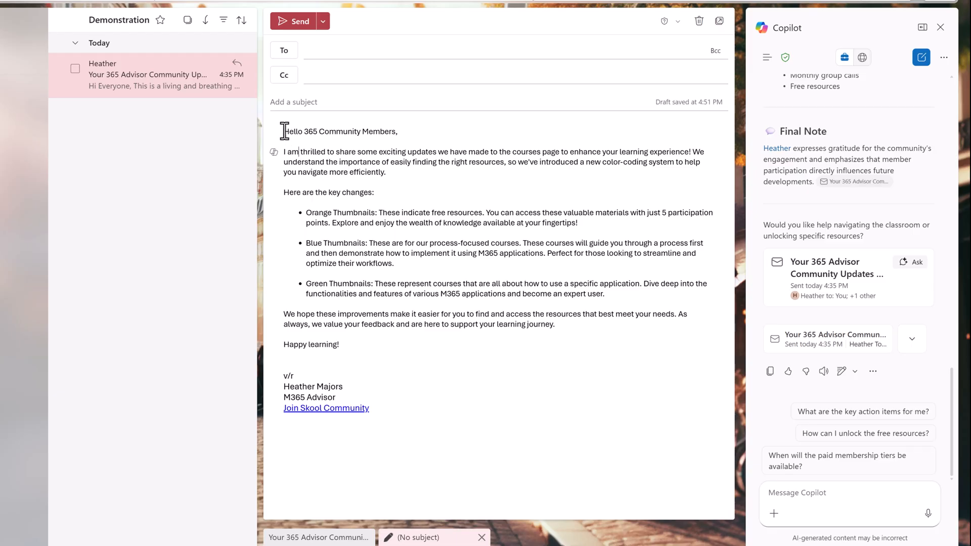
Select the draft's opening text and bring up the Copilot chat home with its suggested prompts.
{"action": "left_click_drag", "start_coordinate": [283, 131], "coordinate": [302, 172]}
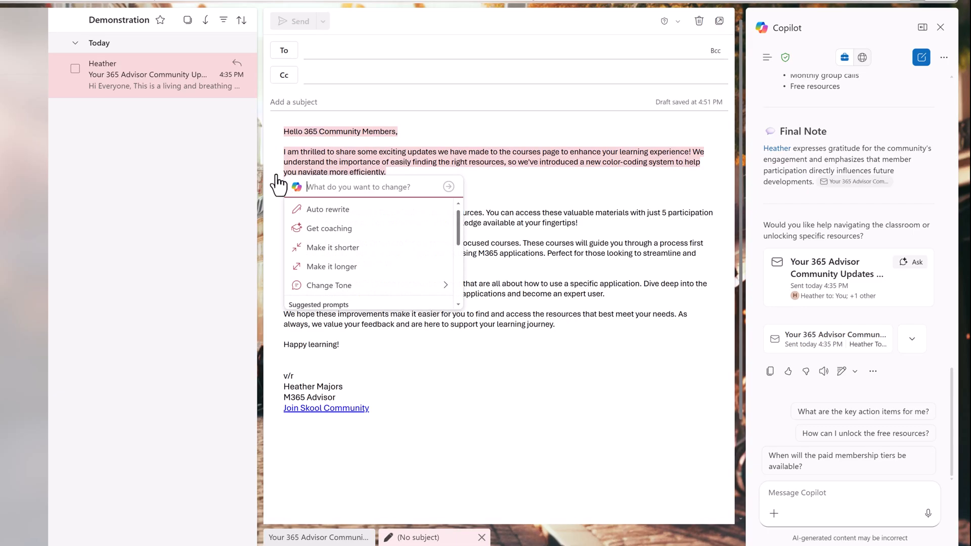
{"action": "left_click", "coordinate": [329, 286]}
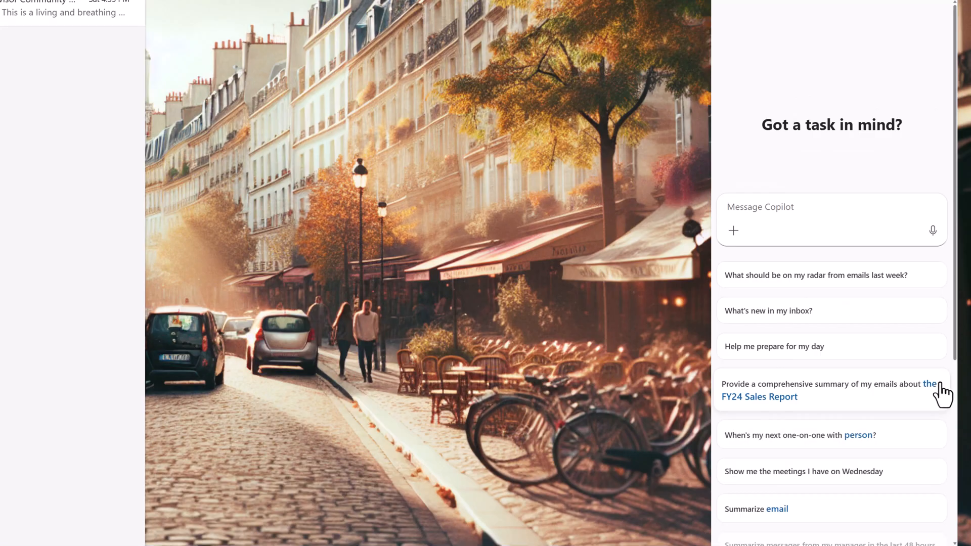
{"action": "scroll", "scroll_direction": "down", "scroll_amount": 3}
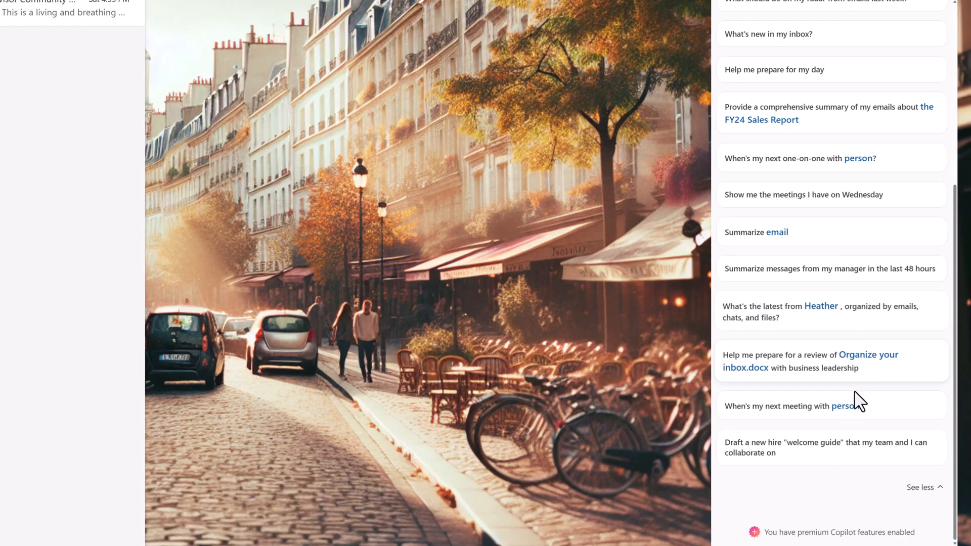
{"action": "mouse_move", "coordinate": [837, 500]}
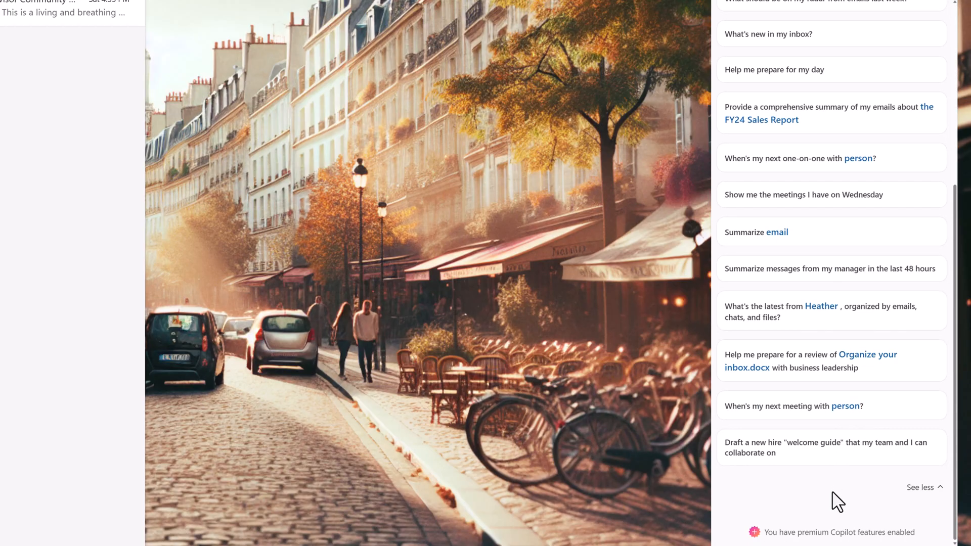